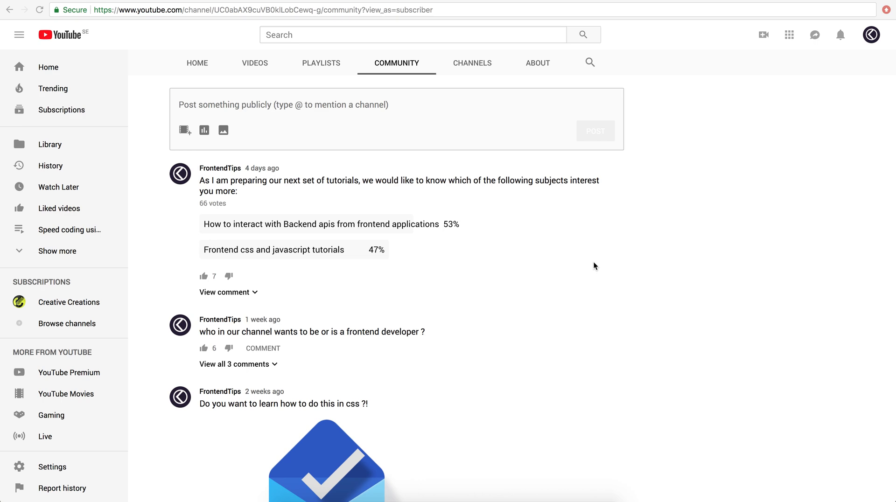
mouse_move(559, 261)
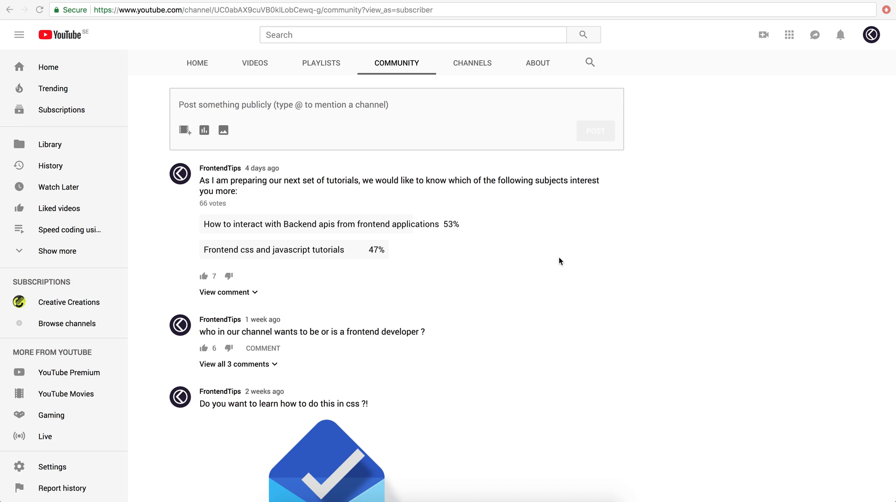
mouse_move(544, 259)
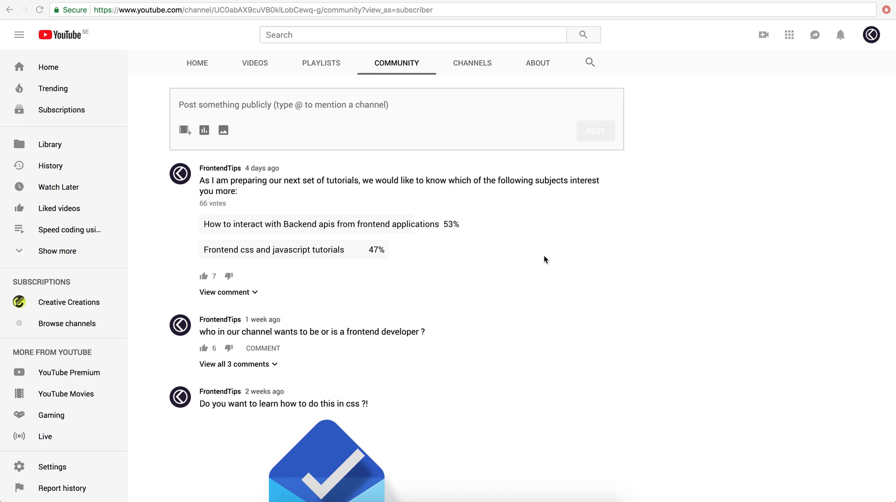
mouse_move(422, 251)
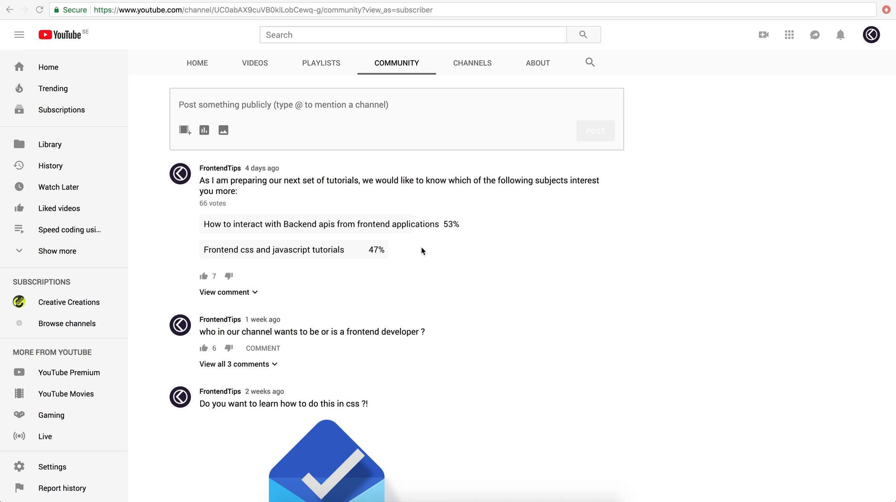
mouse_move(288, 259)
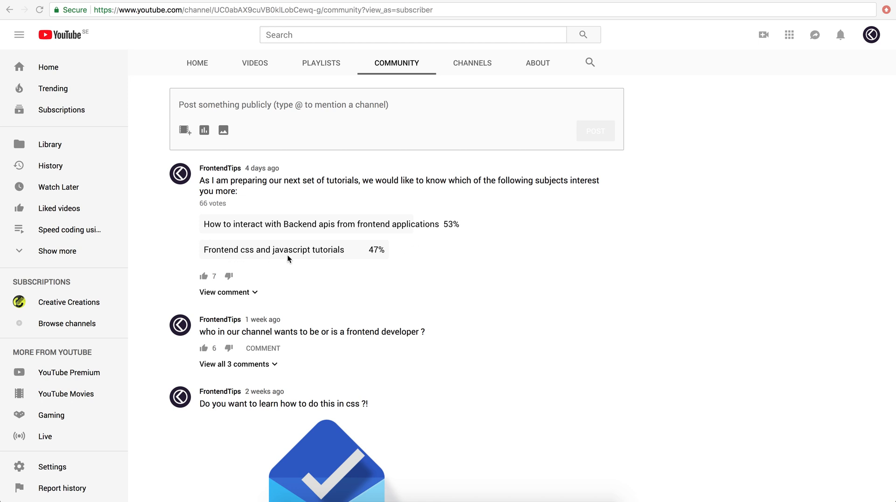
mouse_move(429, 270)
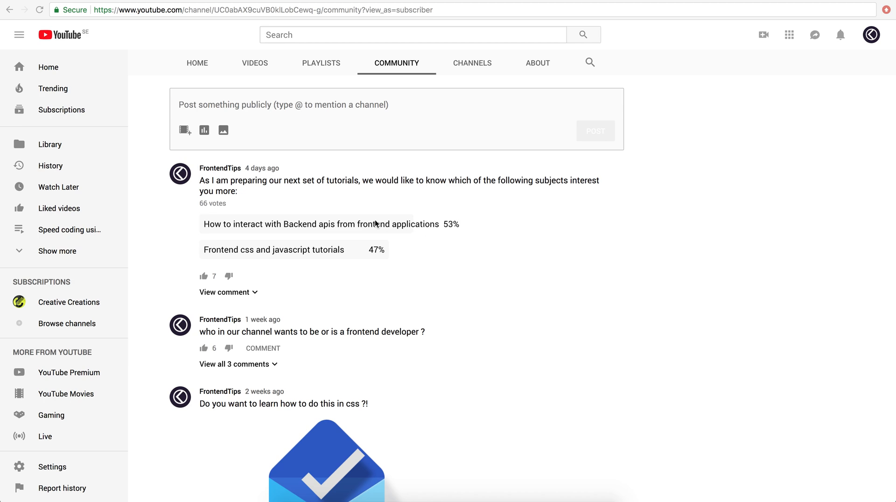
mouse_move(244, 227)
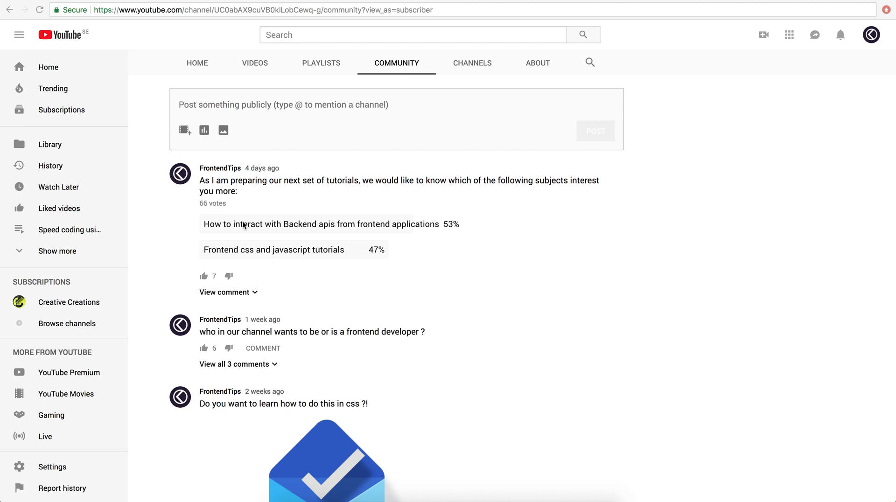
mouse_move(217, 229)
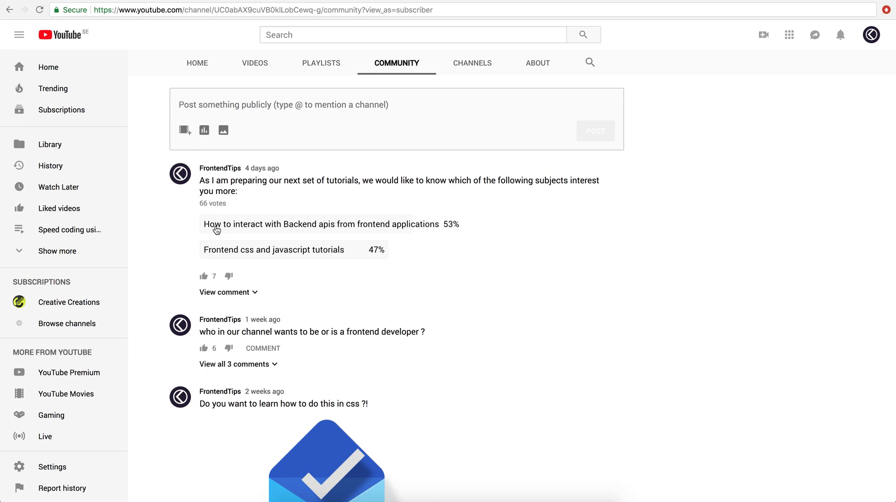
mouse_move(298, 230)
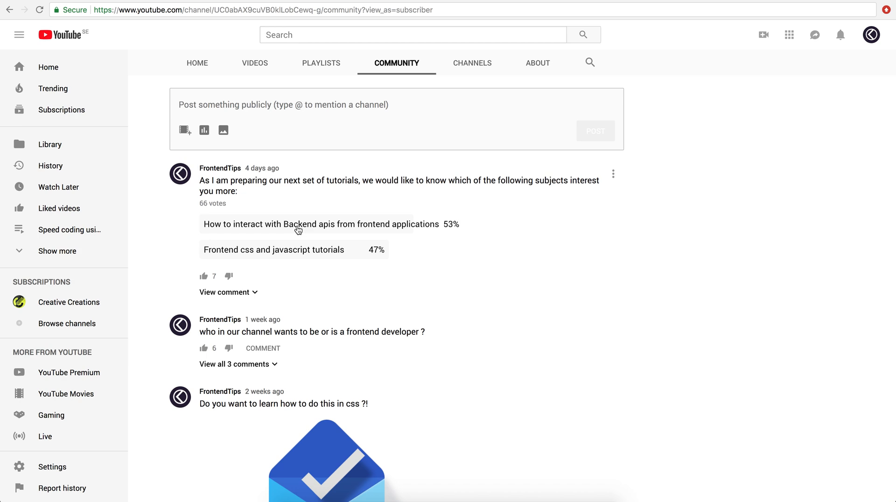
mouse_move(267, 224)
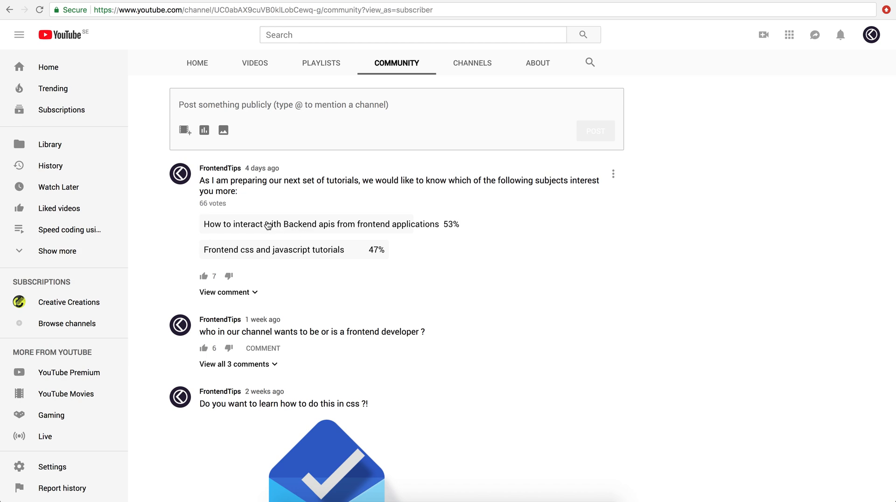
mouse_move(462, 248)
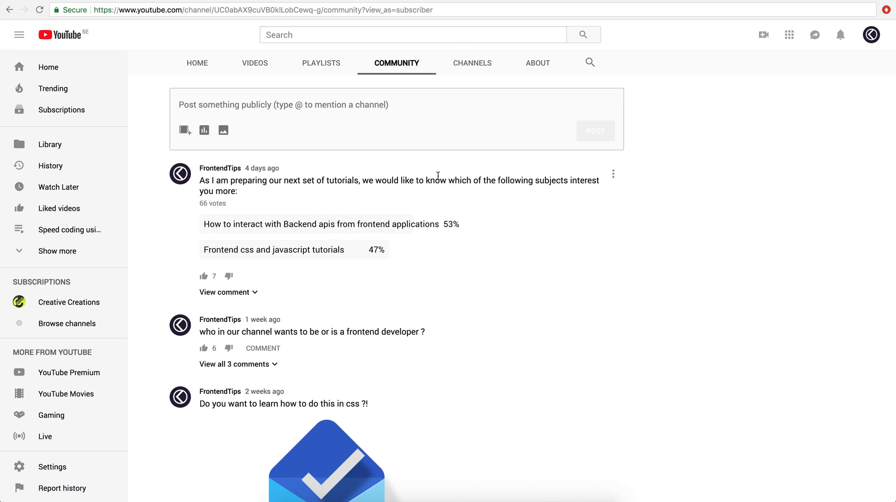
mouse_move(468, 215)
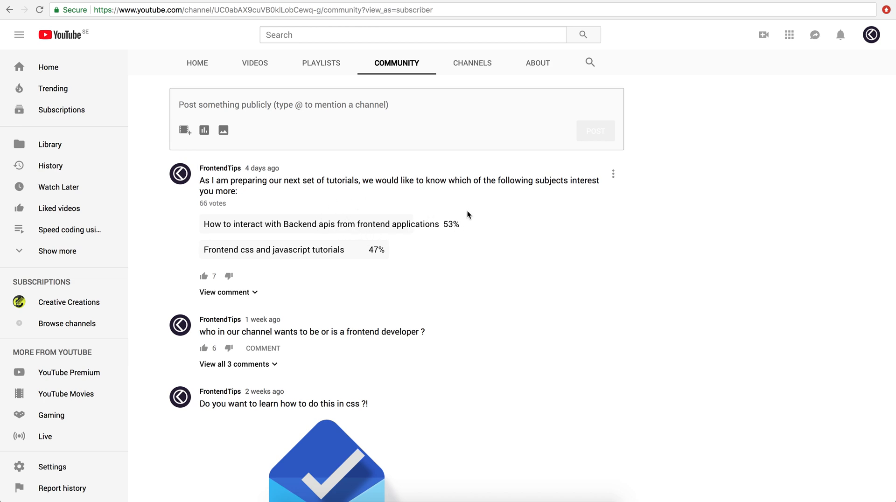
mouse_move(435, 214)
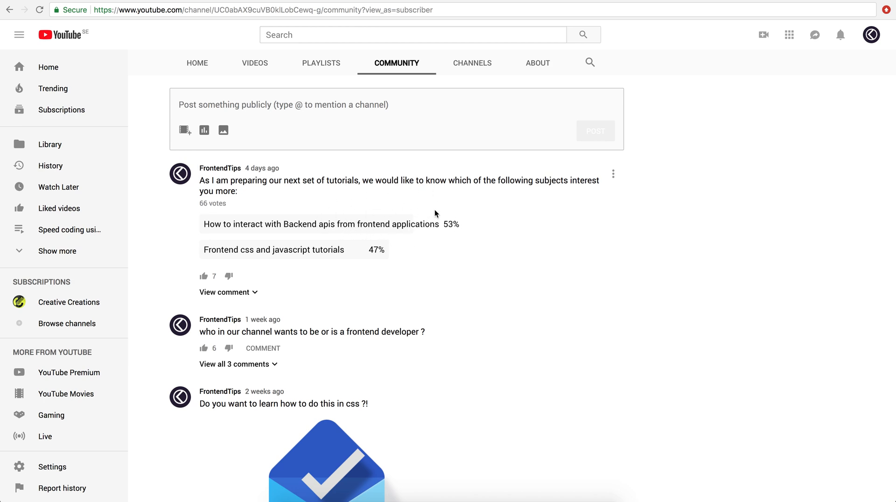
mouse_move(305, 215)
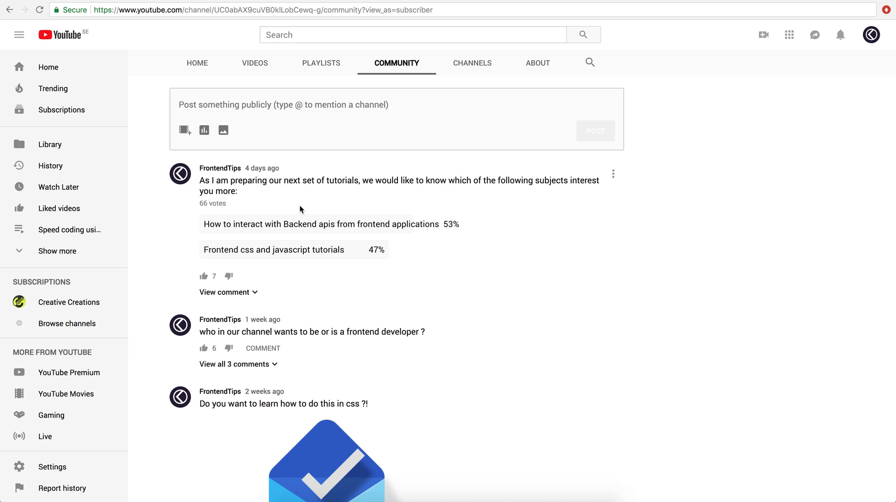
mouse_move(282, 216)
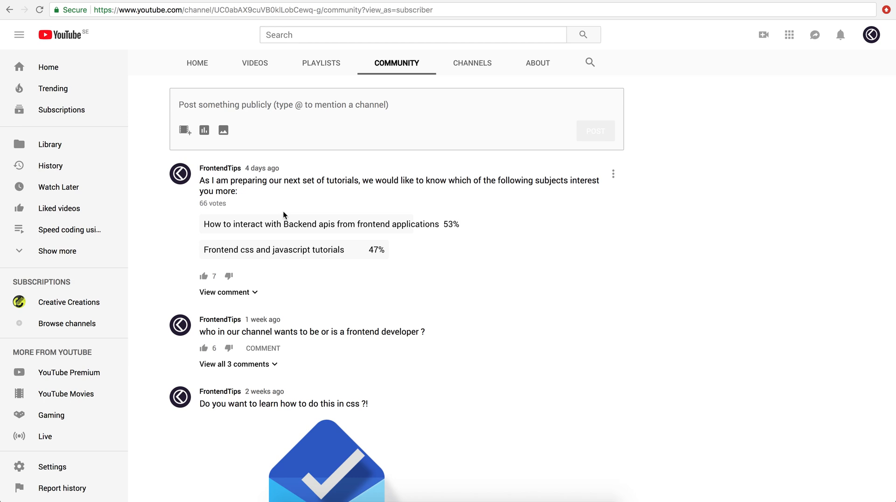
mouse_move(320, 214)
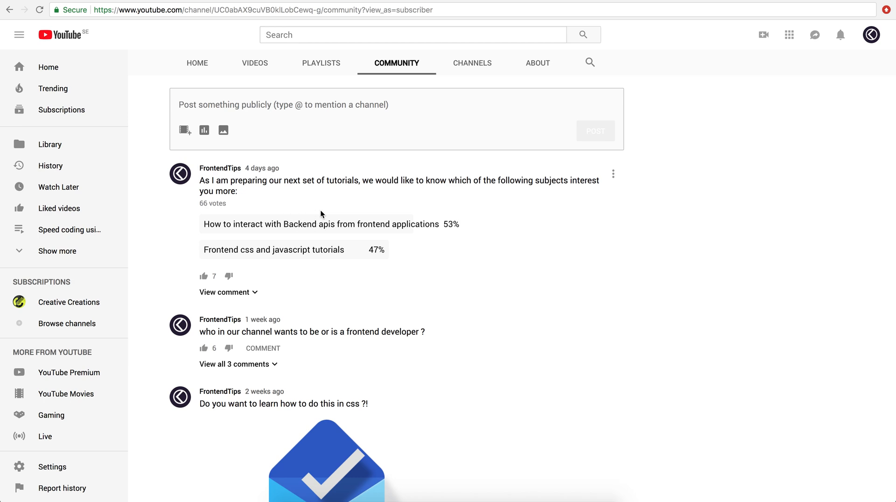
mouse_move(391, 206)
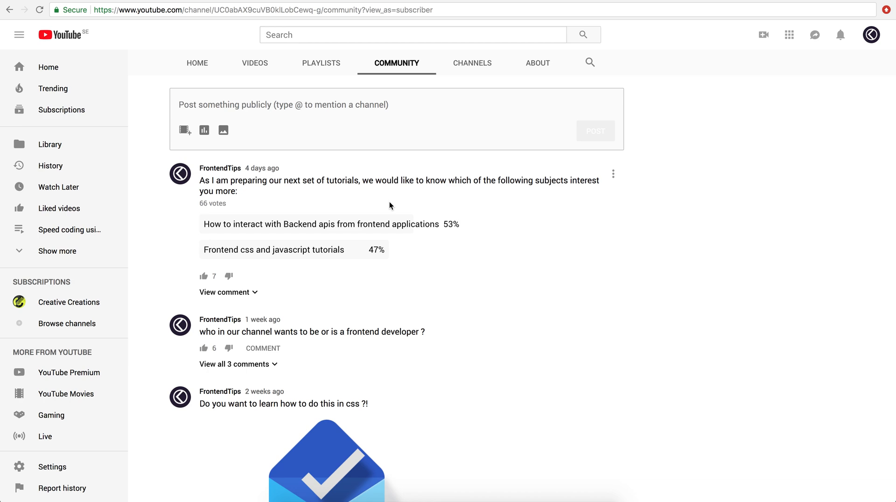
mouse_move(340, 174)
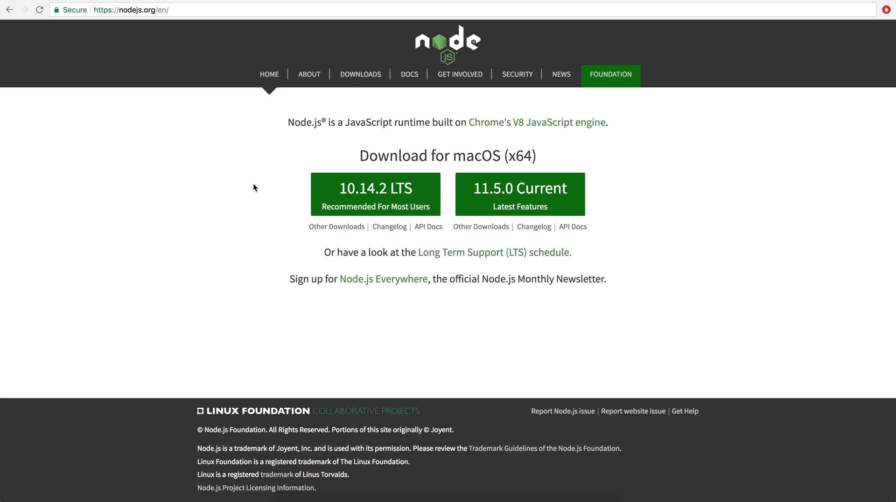
mouse_move(161, 81)
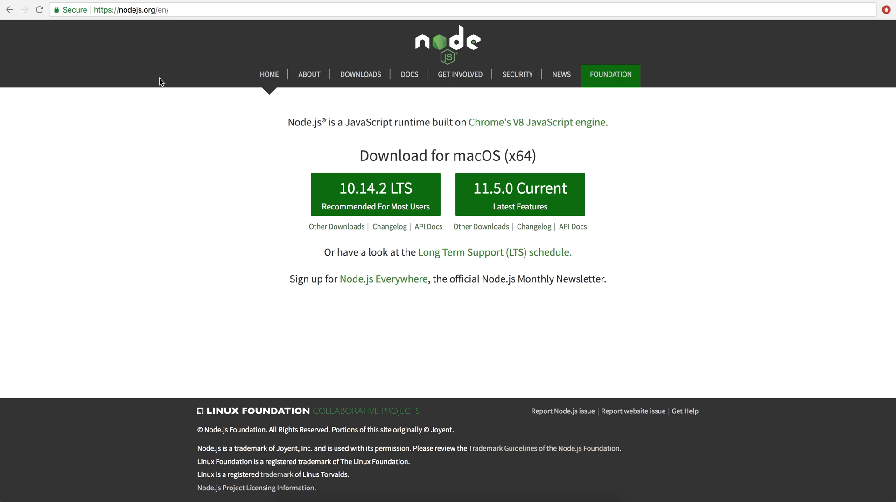
mouse_move(199, 176)
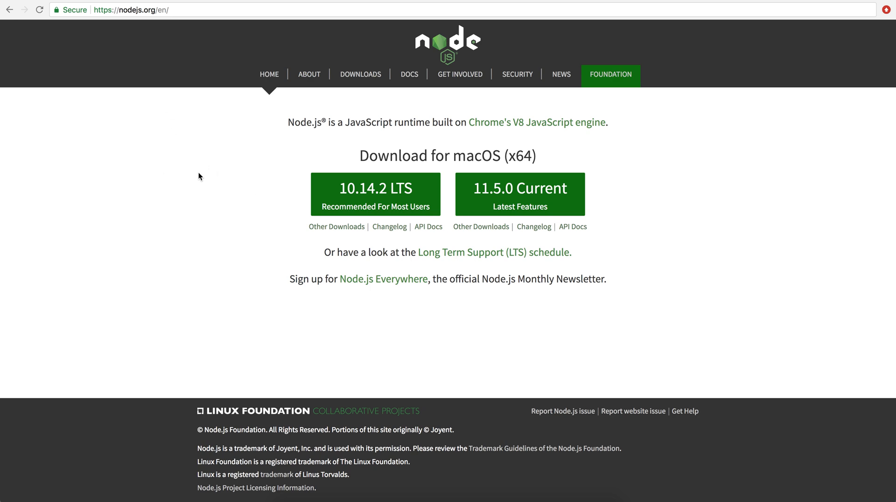
mouse_move(163, 92)
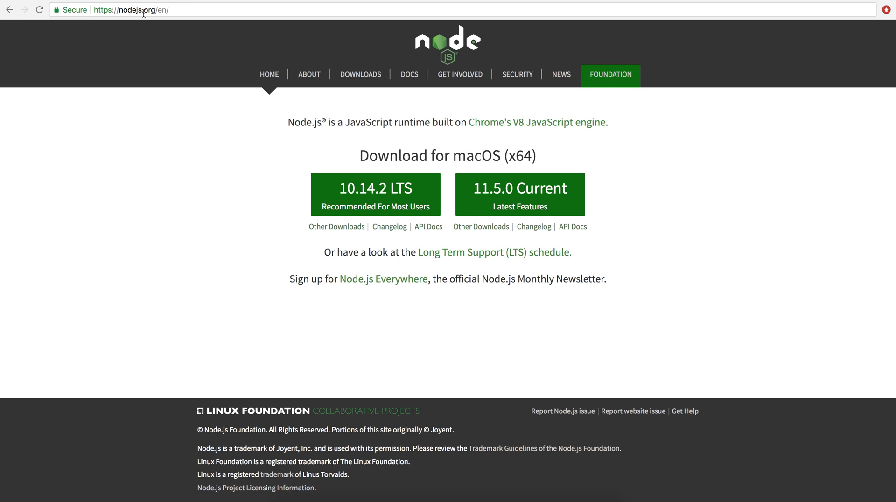
mouse_move(165, 125)
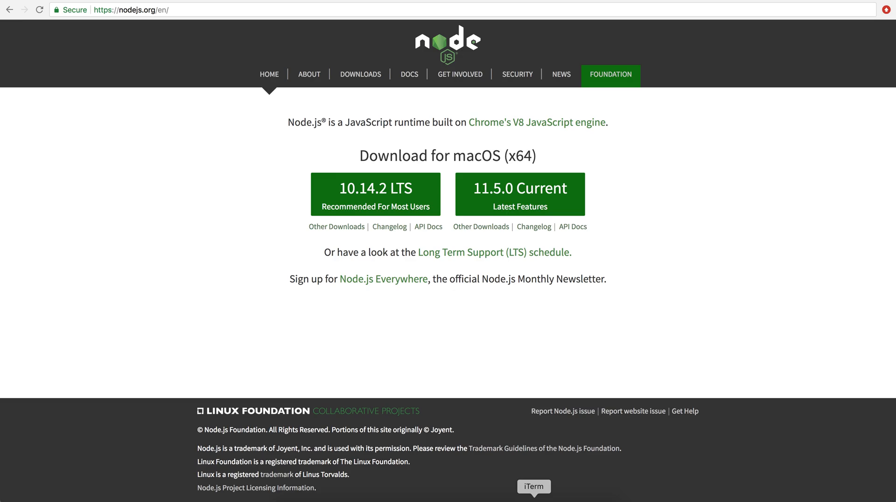
- Check the Node version, then switch to Node v9.0.0 with nvm use
click(533, 487)
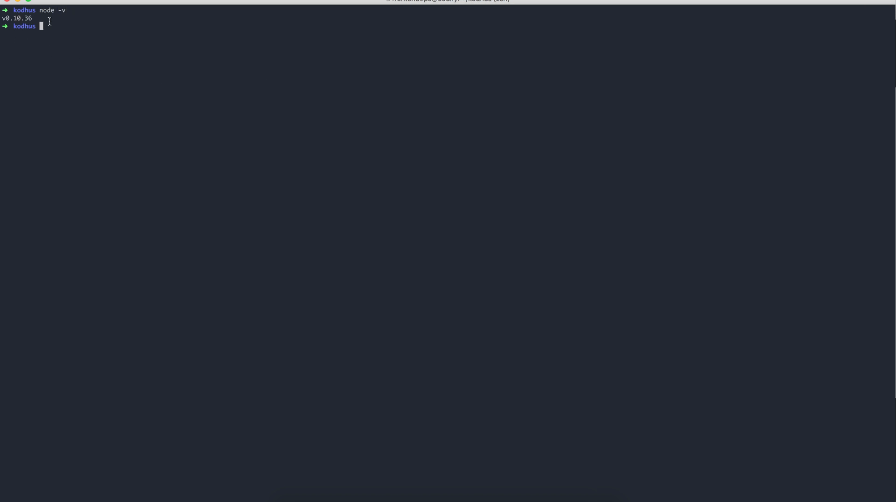
mouse_move(76, 26)
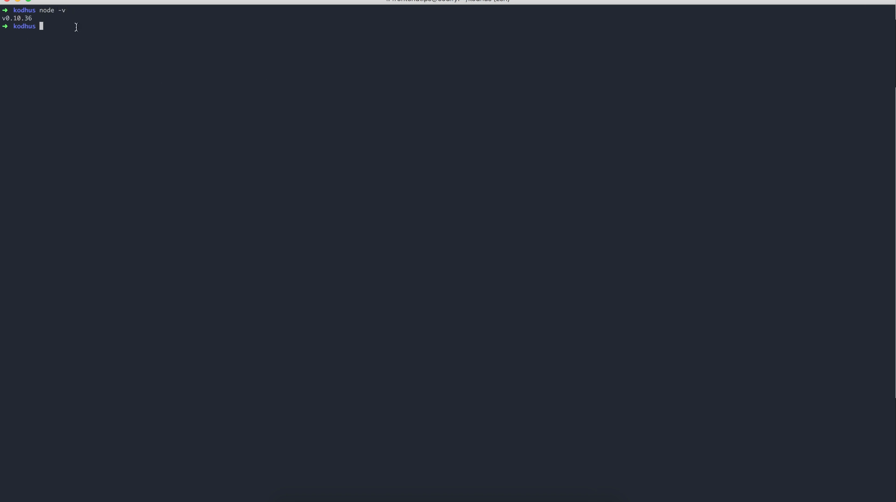
text(nvm)
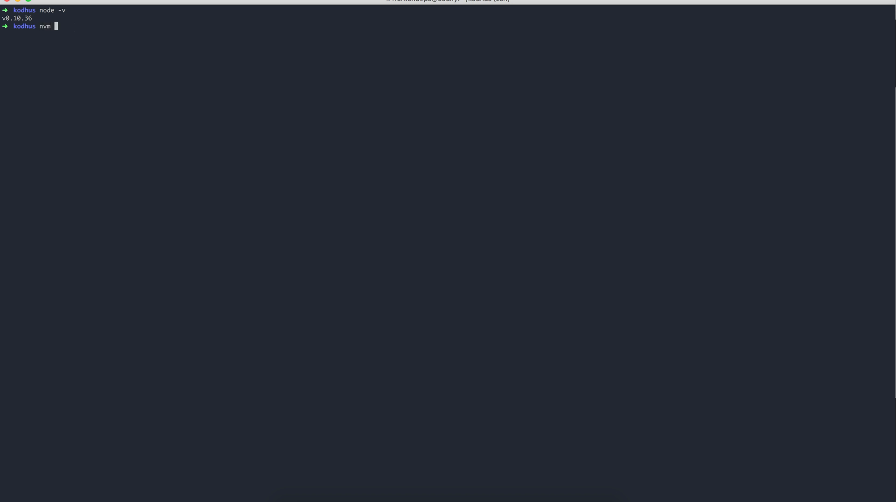
mouse_move(80, 50)
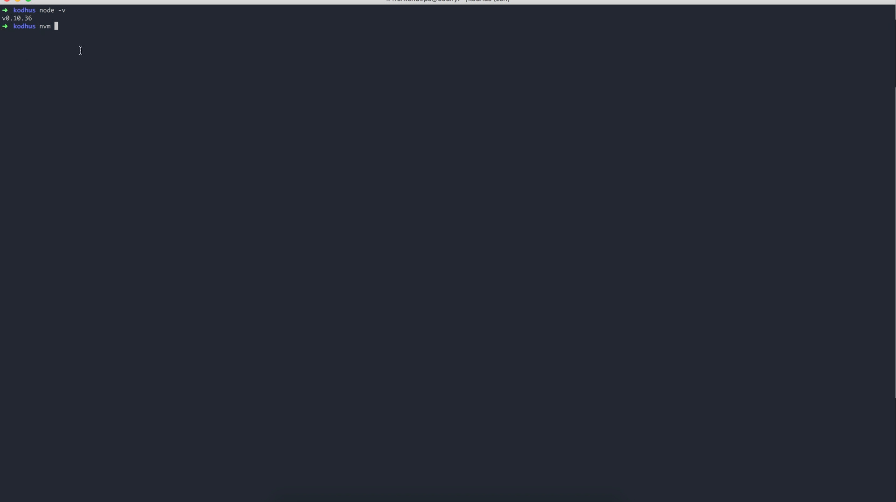
text(use)
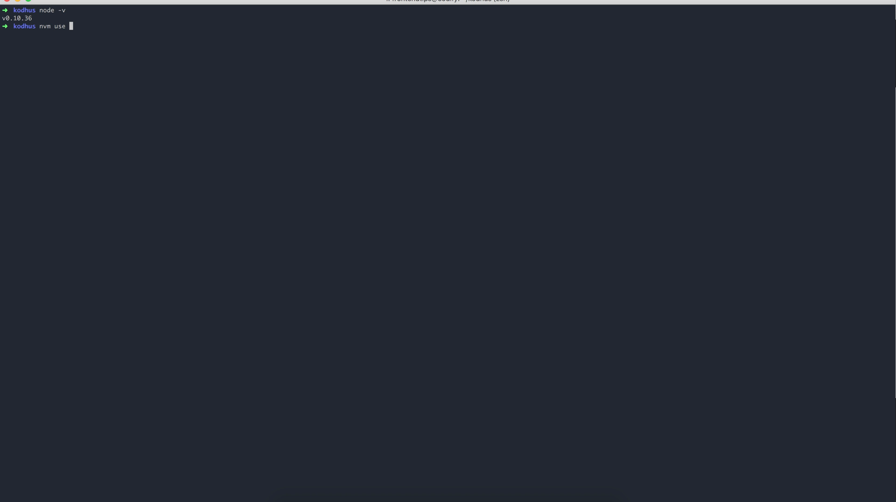
text(v9.0.0)
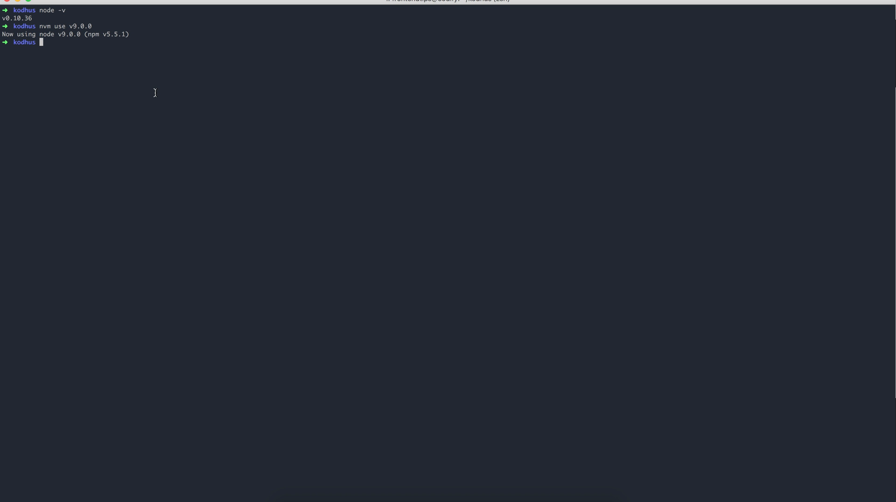
mouse_move(80, 61)
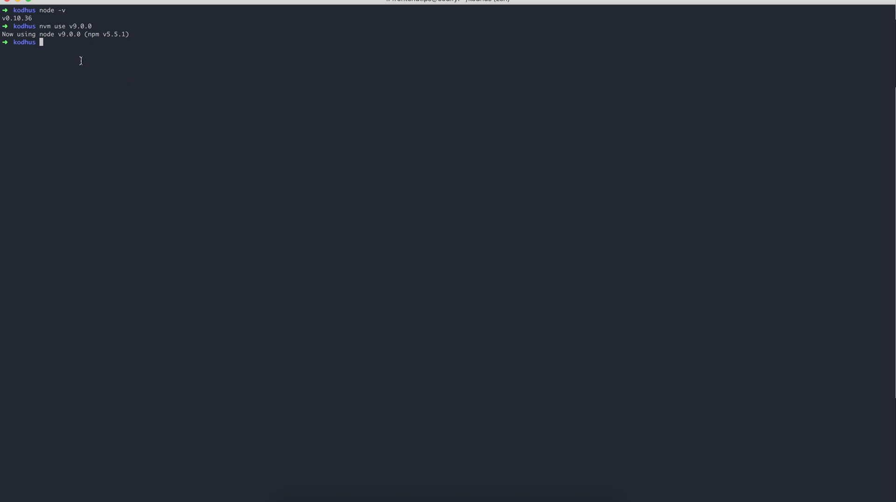
mouse_move(81, 69)
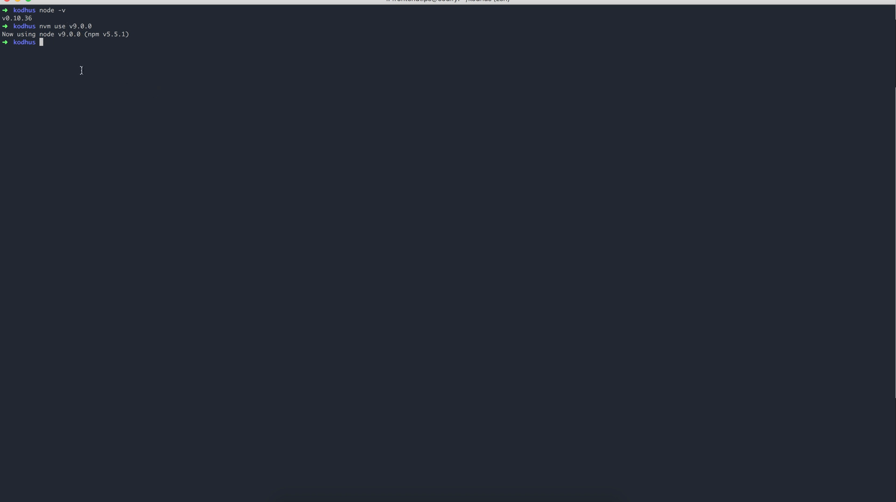
mouse_move(133, 79)
text(cd ack)
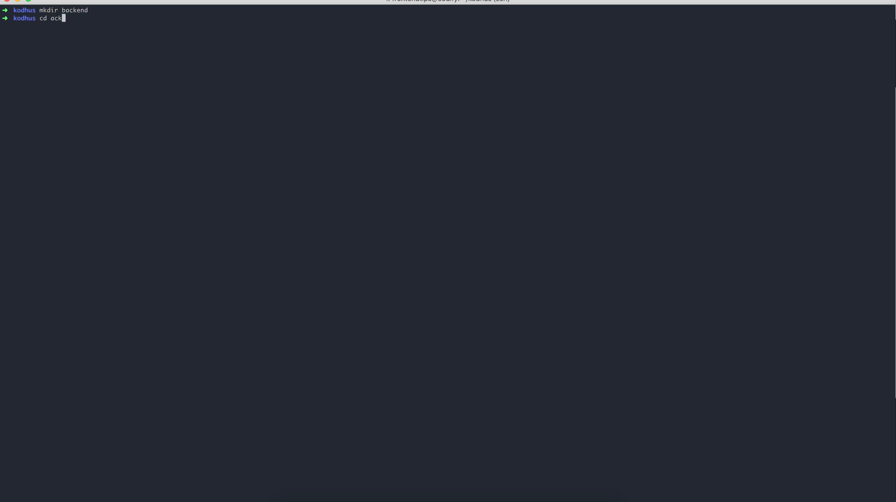
- Create the backend folder, move into it, and start typing npm install
key(Enter)
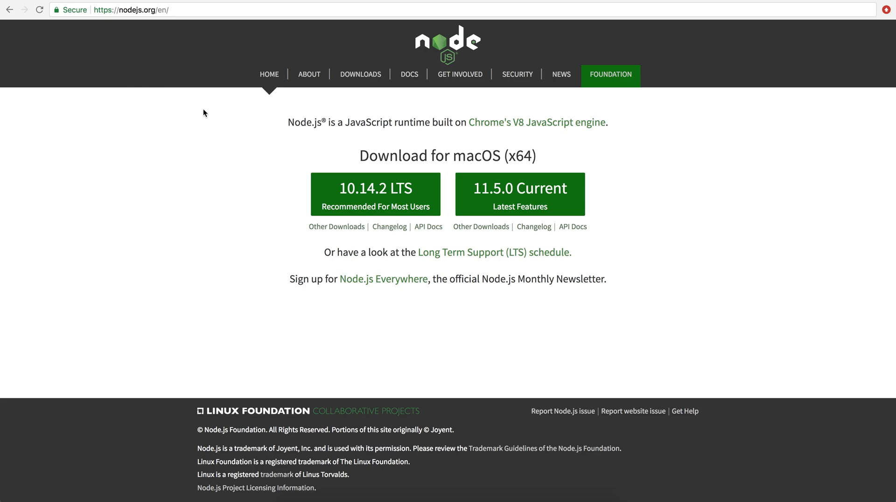
mouse_move(222, 171)
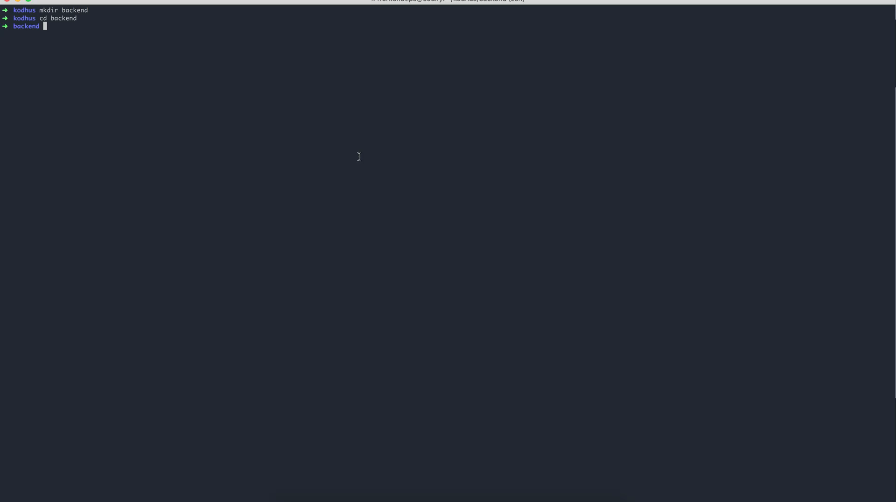
text(npm in)
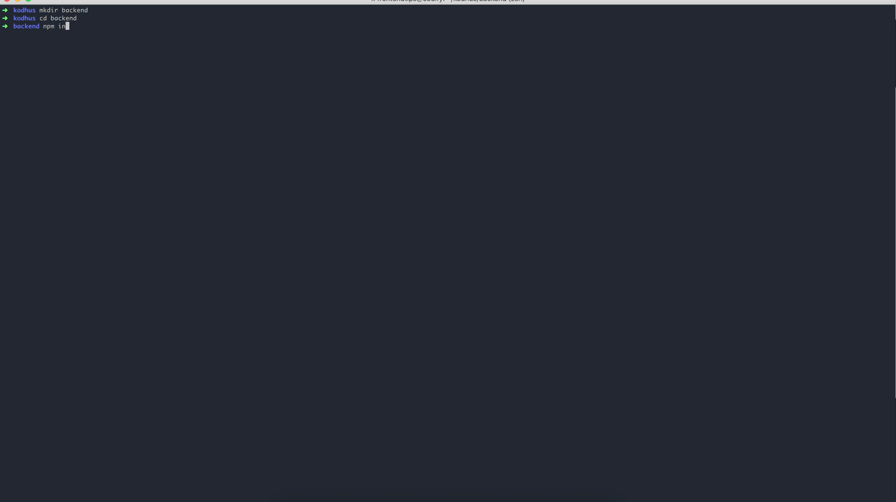
text(stall)
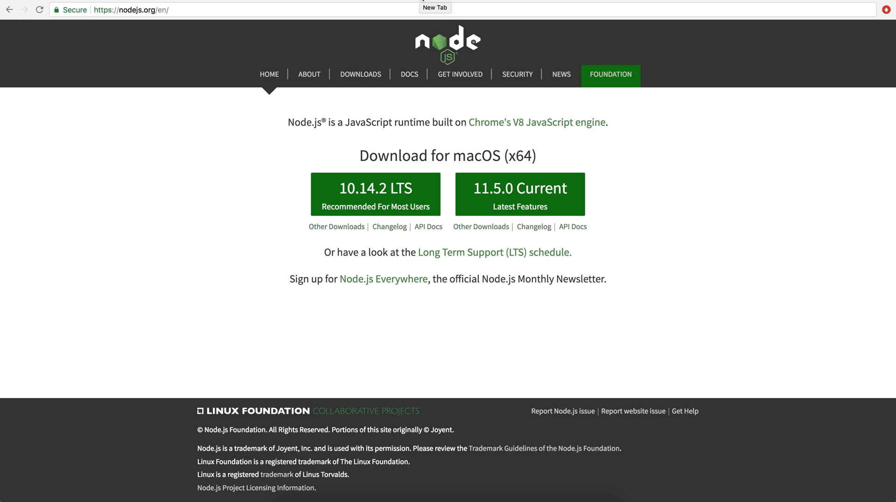
- Search Google for 'hapi' and open the hapijs.com result
text(hap)
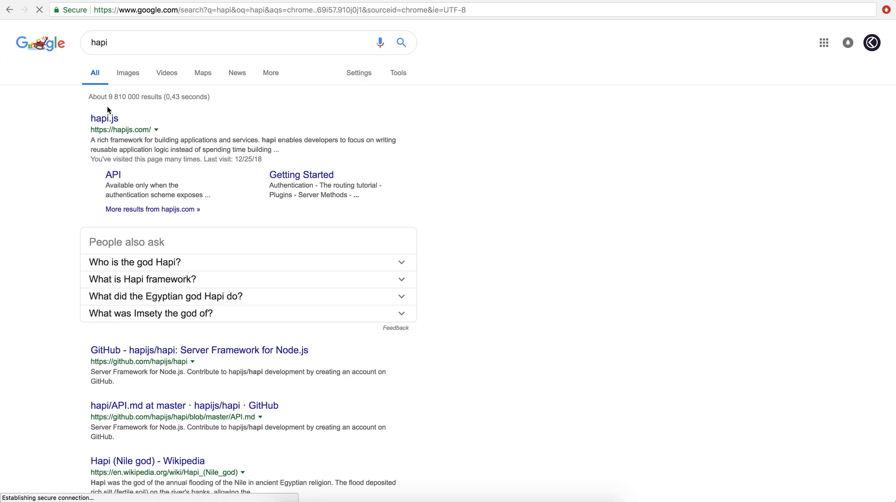
click(104, 118)
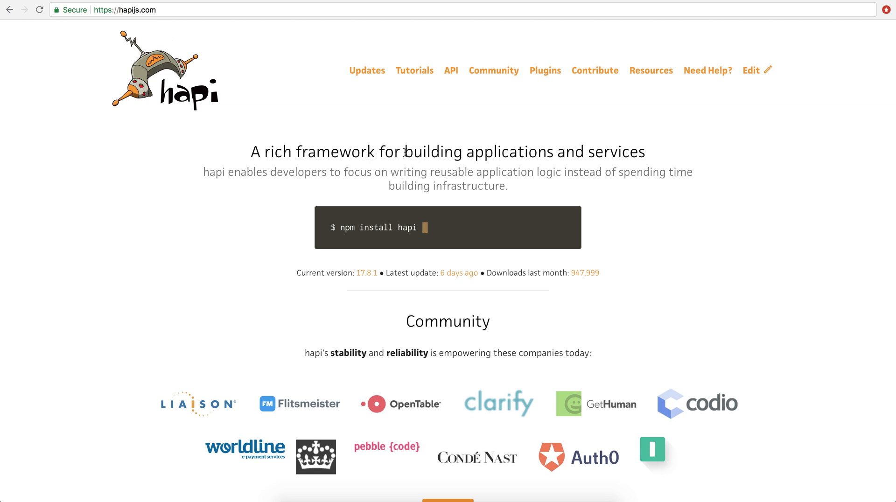
mouse_move(356, 189)
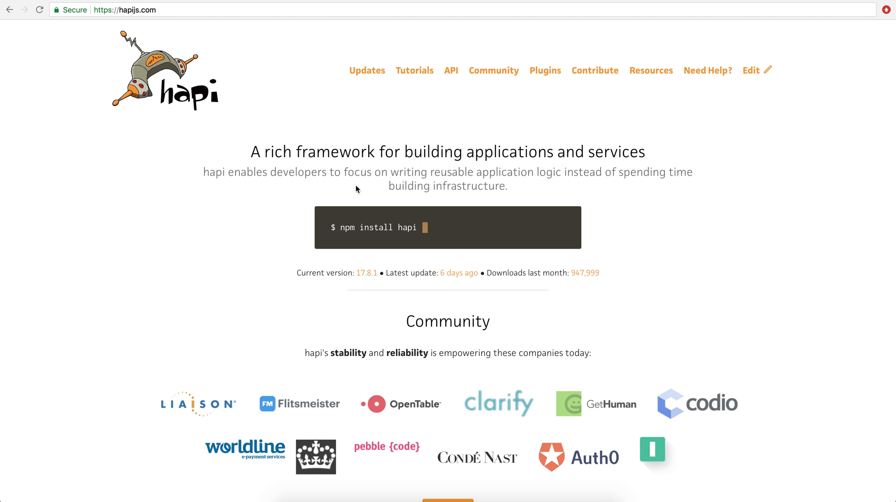
mouse_move(344, 229)
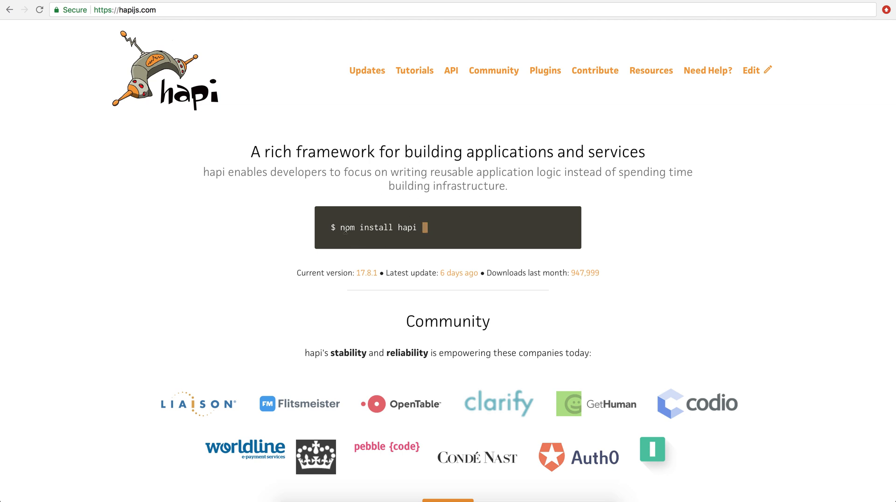
mouse_move(437, 202)
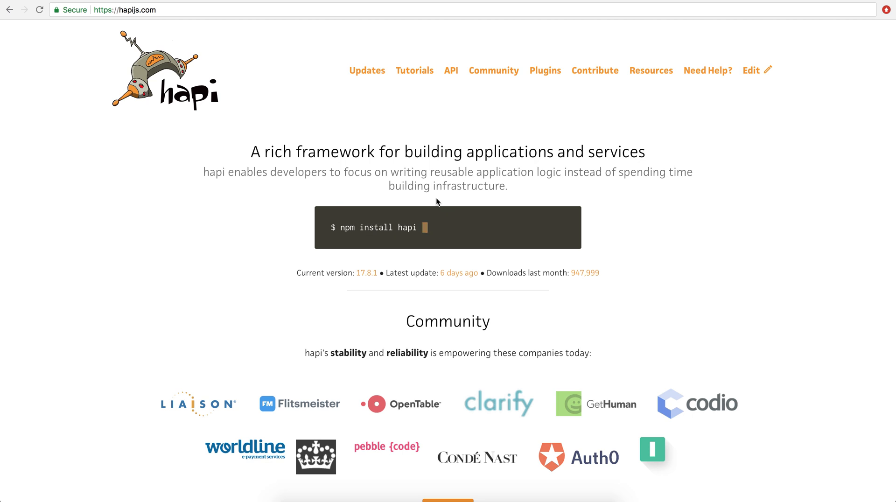
mouse_move(456, 235)
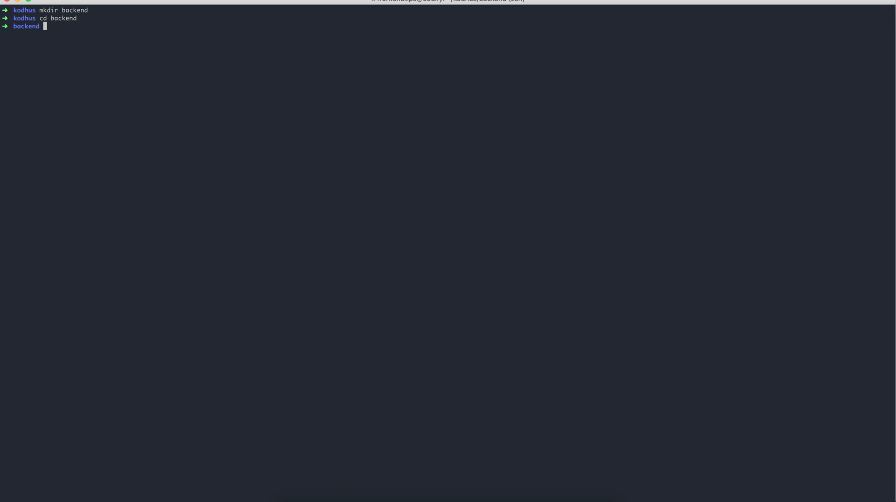
- Generate a default package.json with npm init, then list it and view it with less
text(npm init)
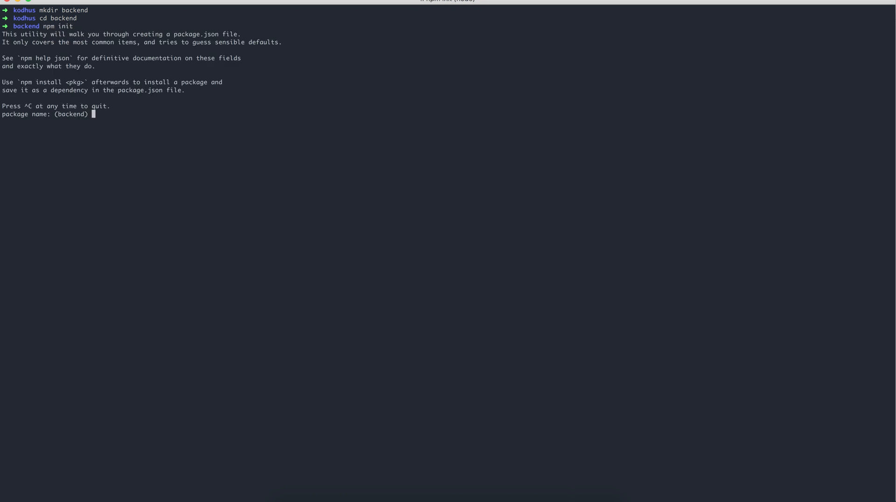
mouse_move(174, 119)
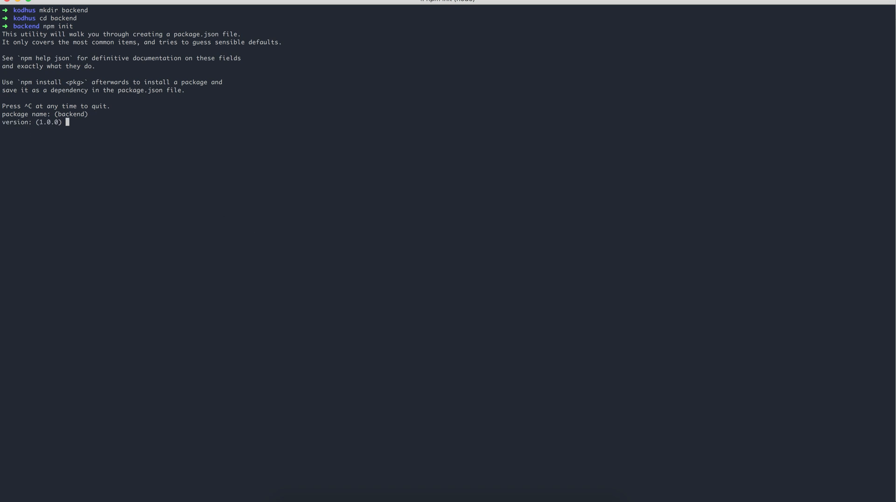
key(enter)
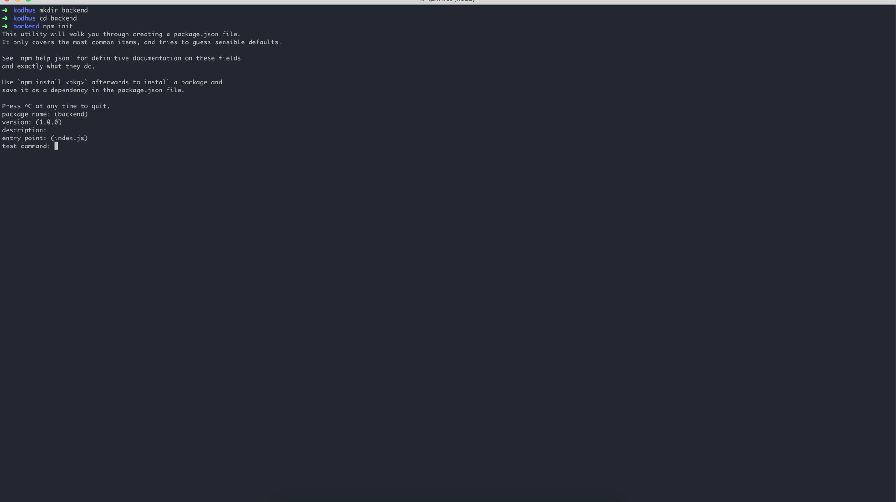
key(enter)
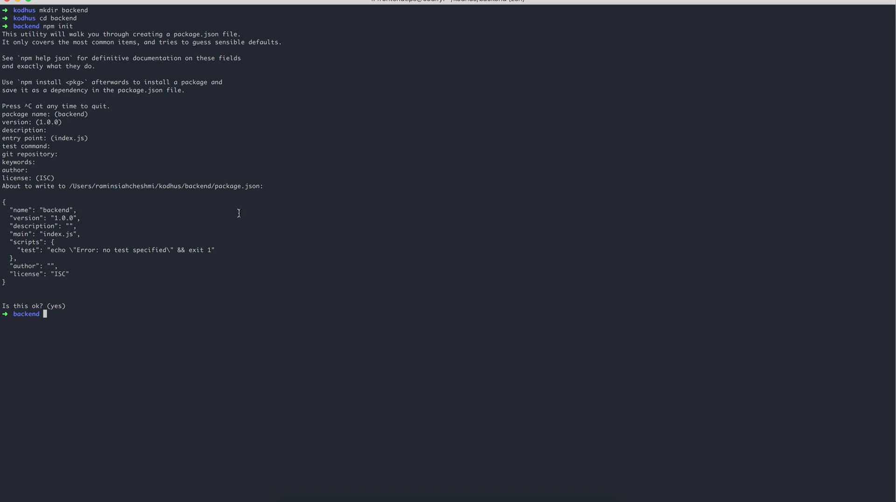
text(ls)
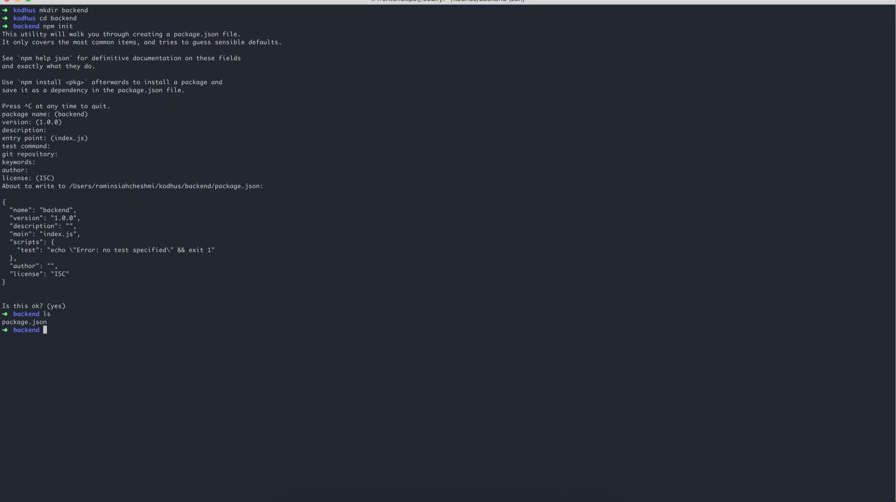
text(less package.json)
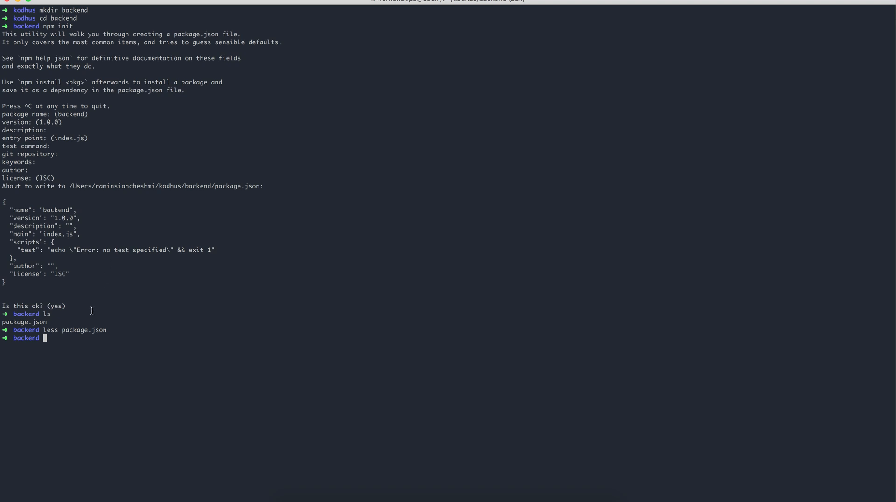
mouse_move(113, 330)
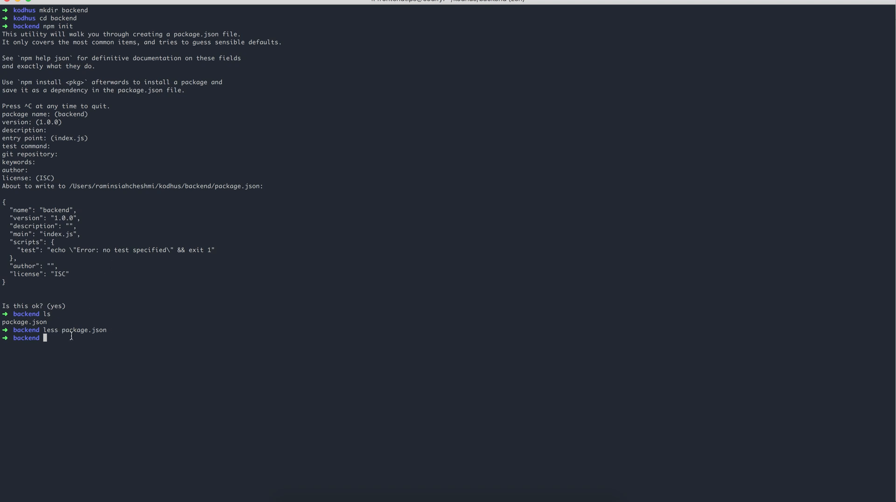
mouse_move(114, 353)
text(npm install hapi)
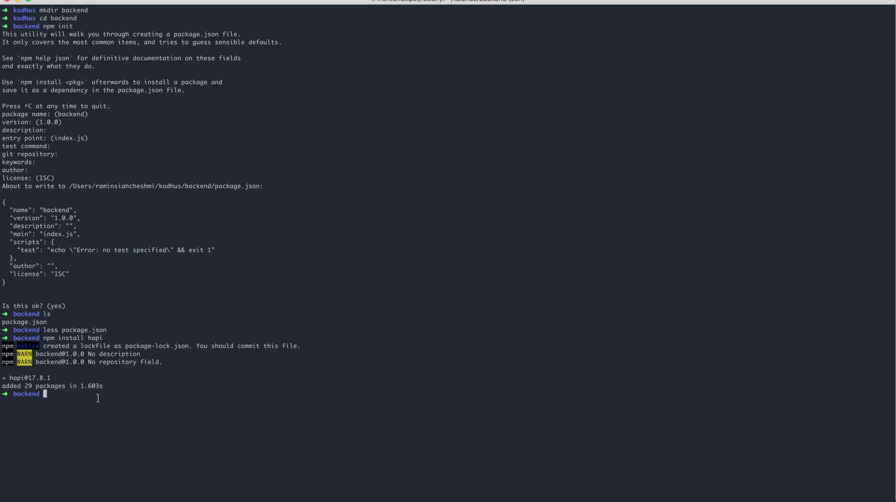
text(less package)
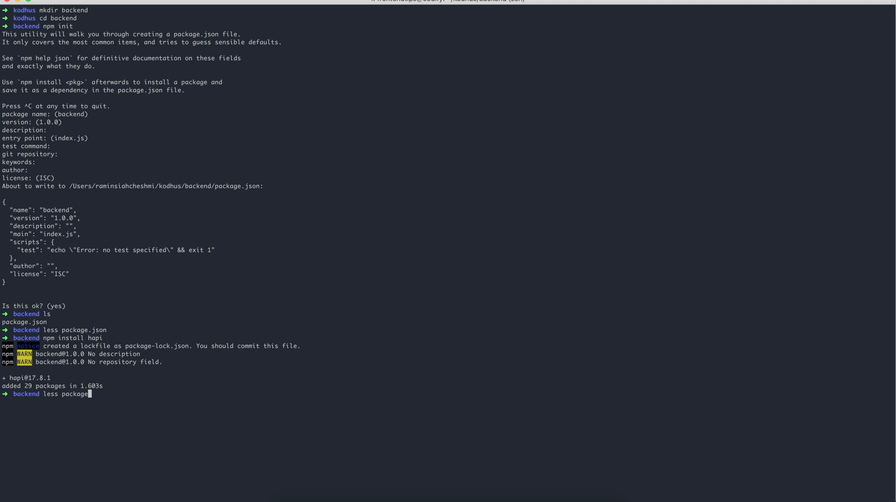
key(enter)
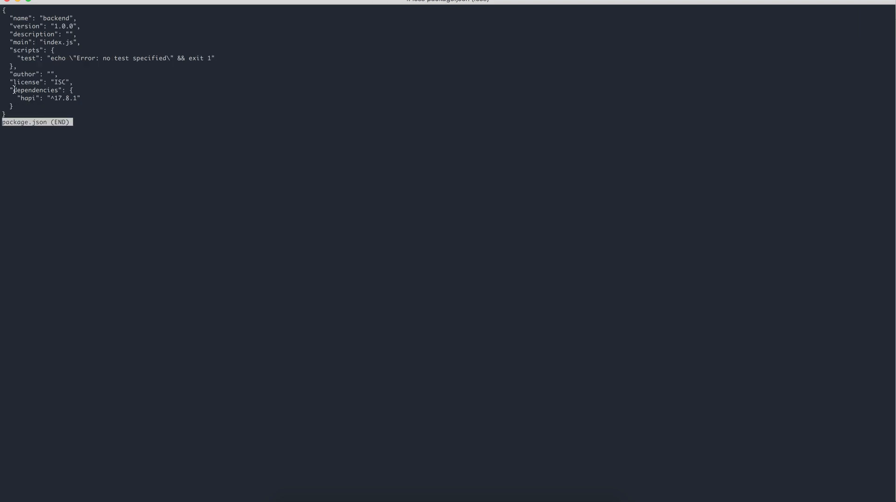
double_click(34, 90)
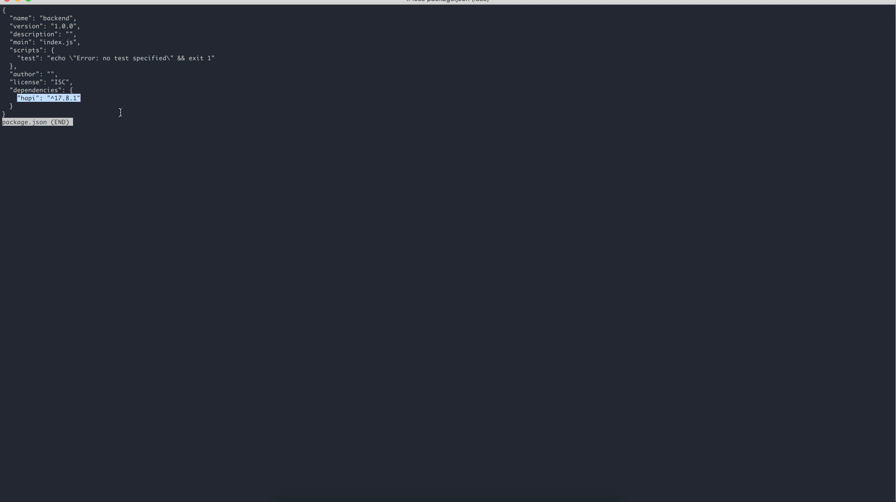
mouse_move(148, 144)
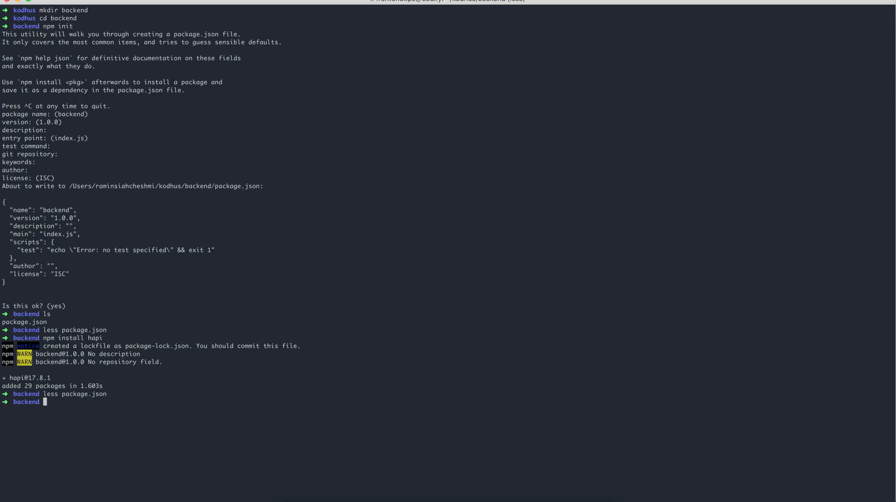
mouse_move(150, 248)
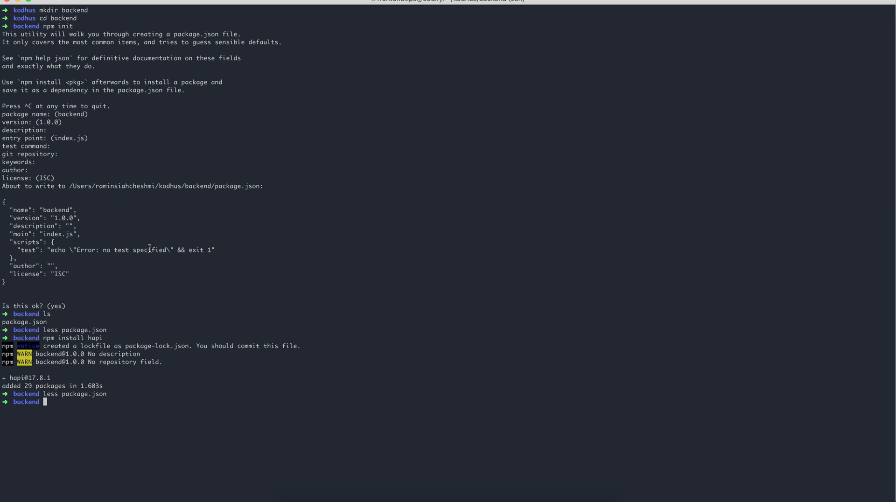
mouse_move(267, 170)
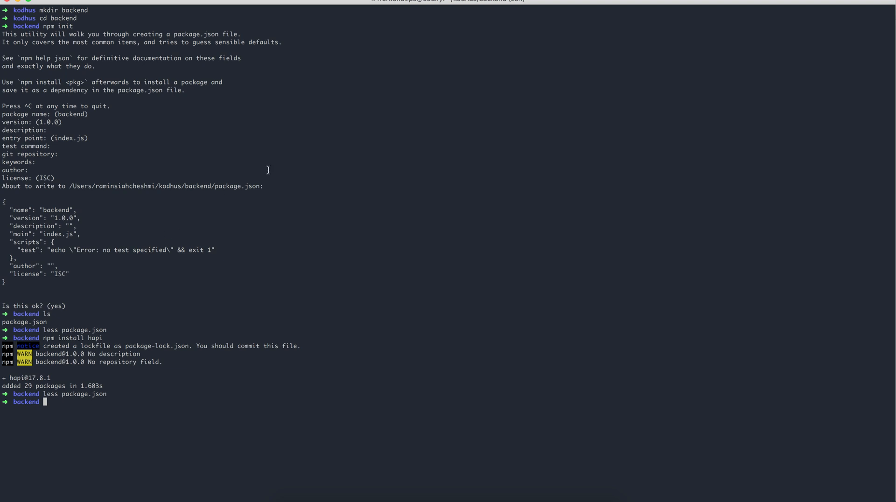
mouse_move(351, 177)
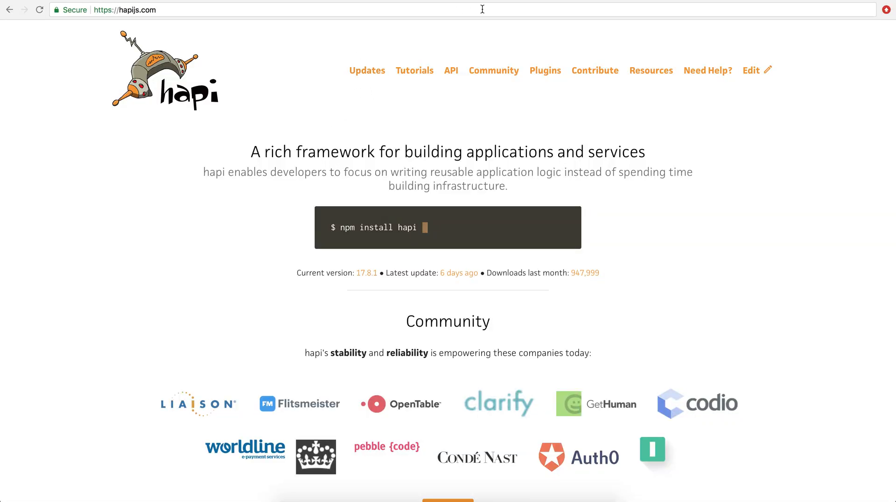
mouse_move(540, 1)
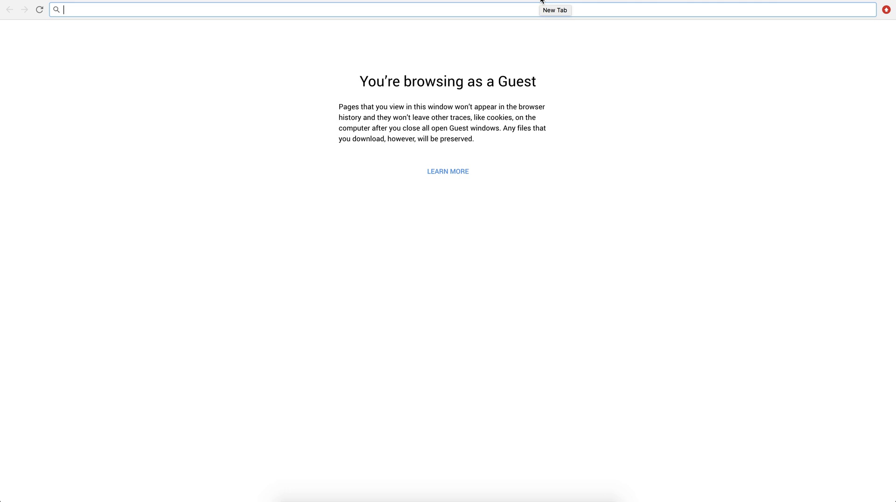
text(microsoft code)
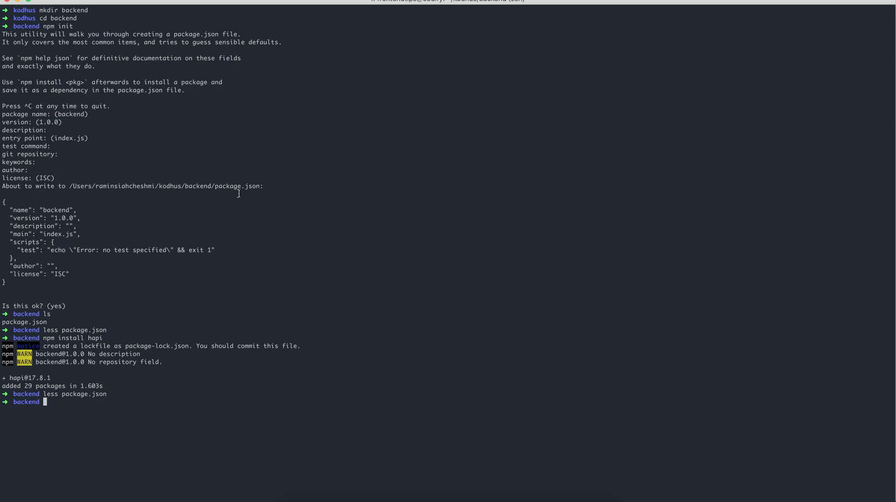
- Open the backend folder in VS Code and browse node_modules/hapi in the Explorer
text(code .)
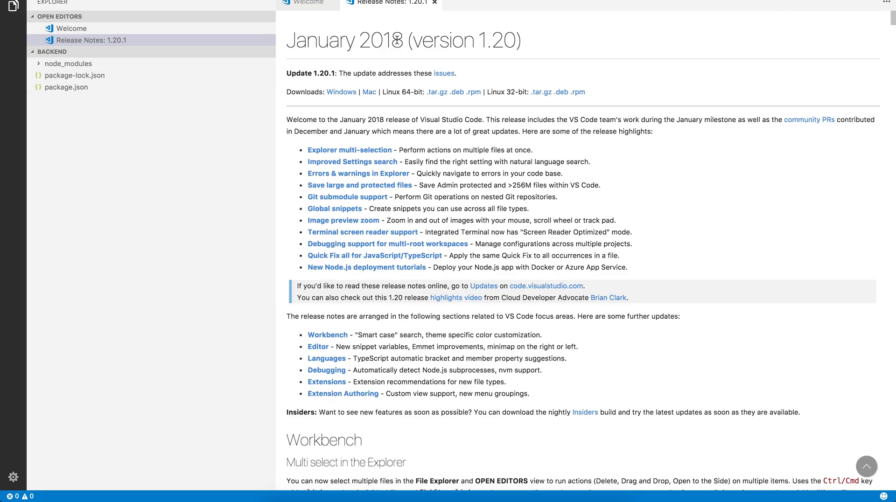
click(434, 3)
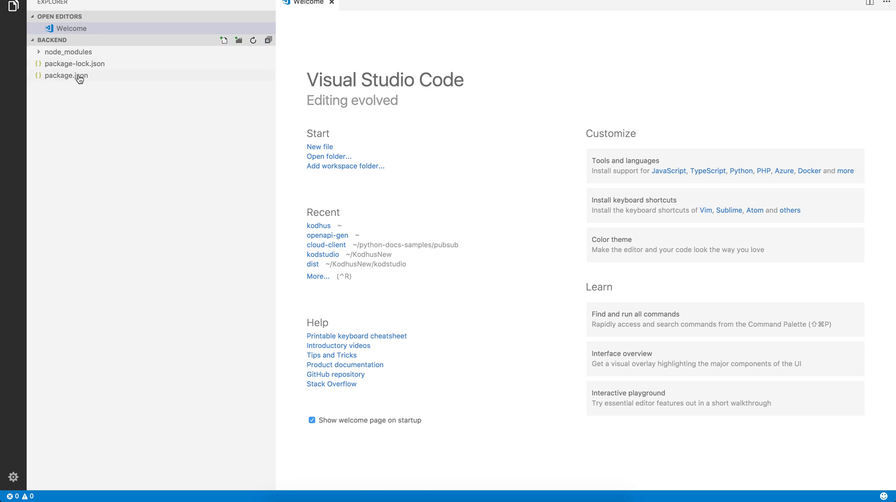
mouse_move(66, 76)
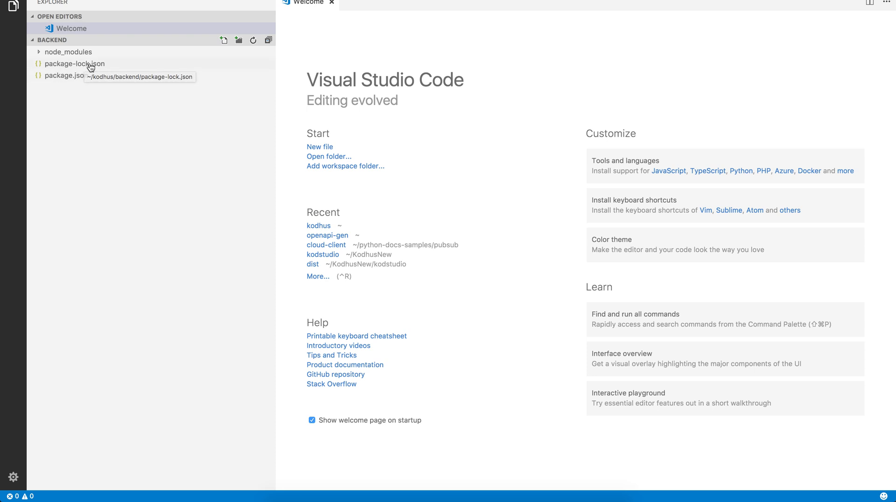
click(69, 51)
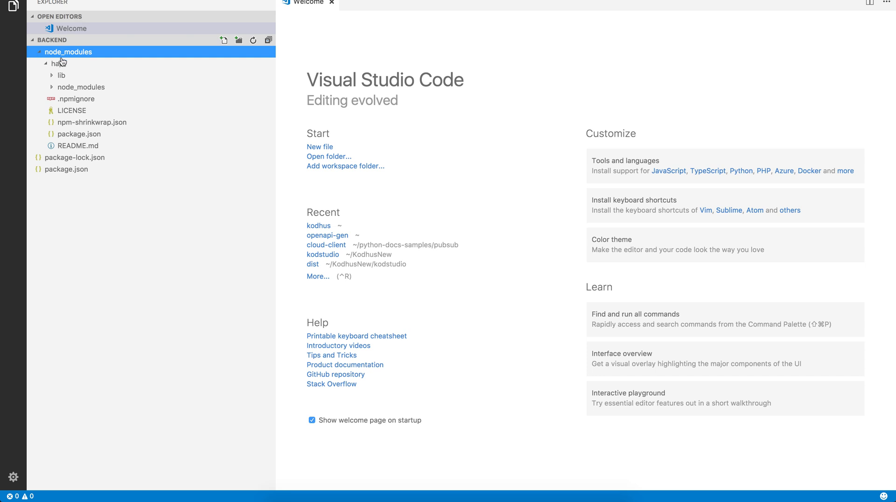
click(57, 63)
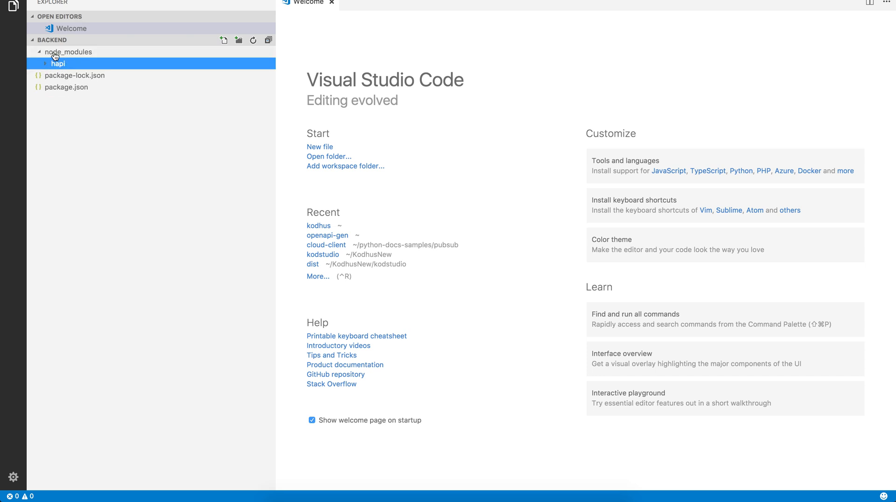
mouse_move(76, 75)
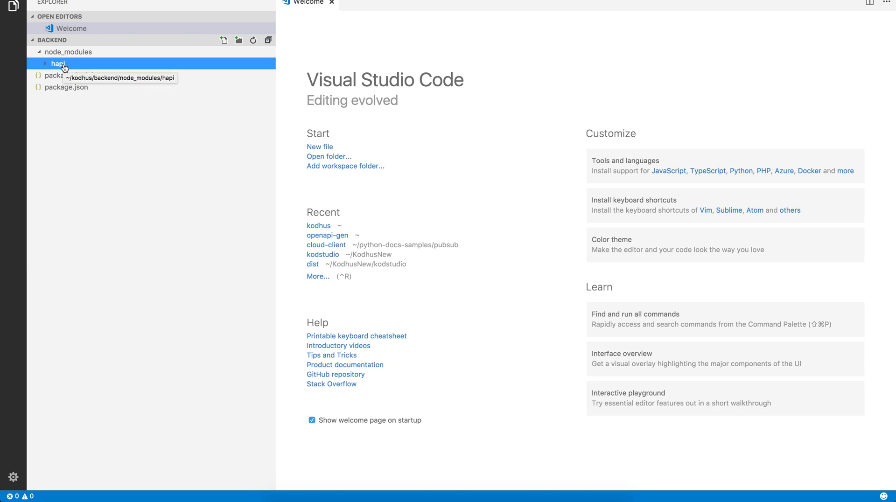
mouse_move(65, 66)
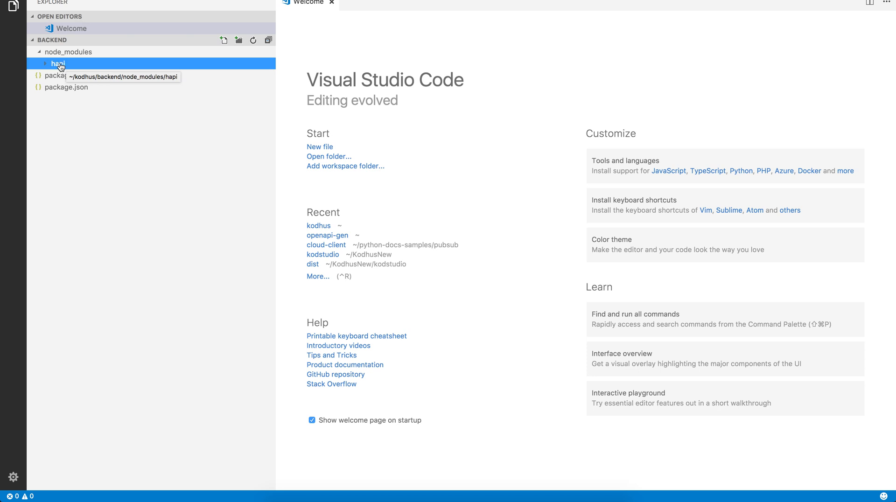
click(58, 63)
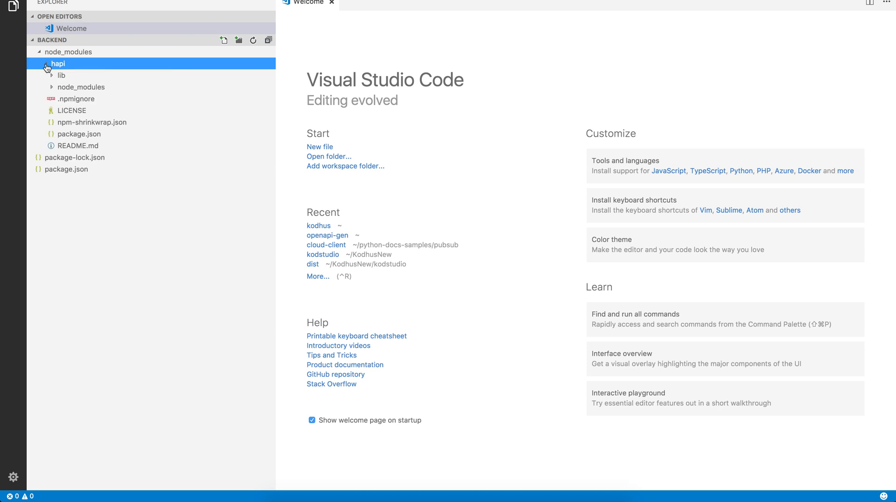
click(58, 63)
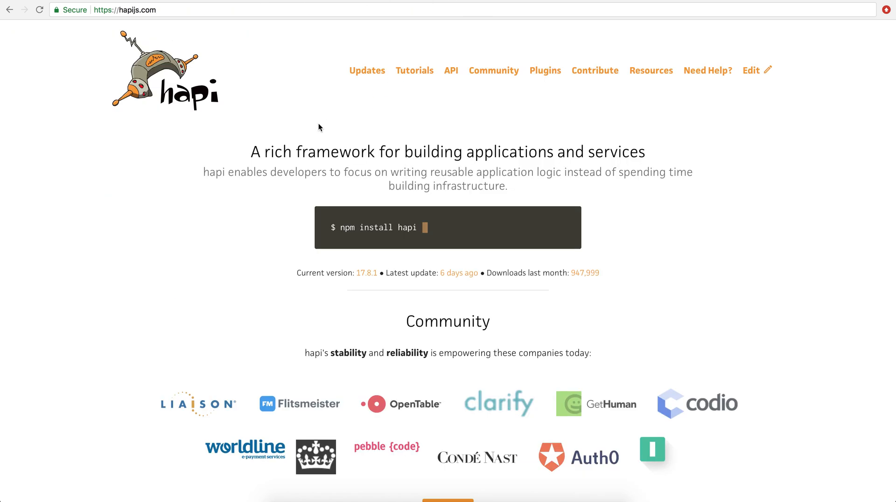
- Scroll down the hapijs.com homepage
scroll(down, 3)
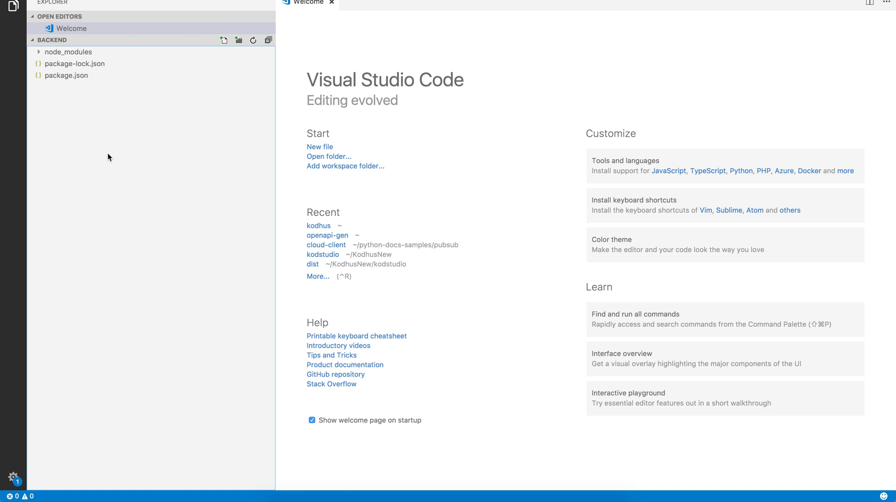
- Create index.js in the backend folder and scroll to hapi's server example
click(224, 40)
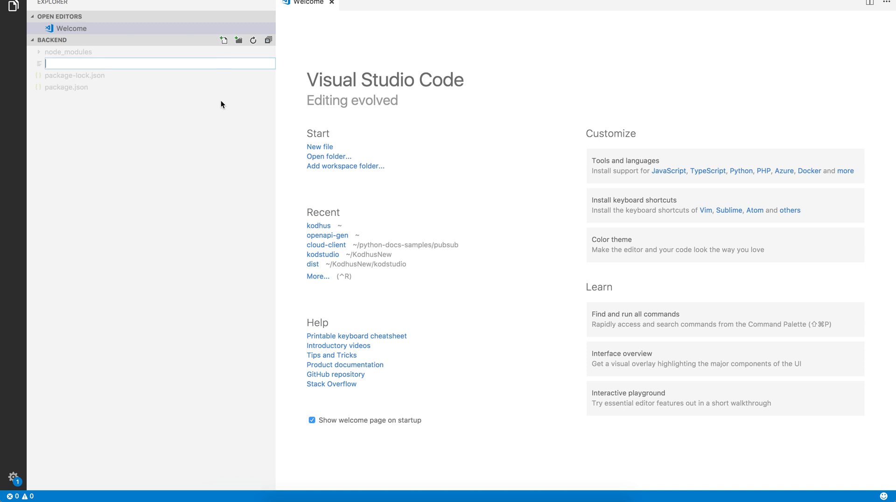
text(index.)
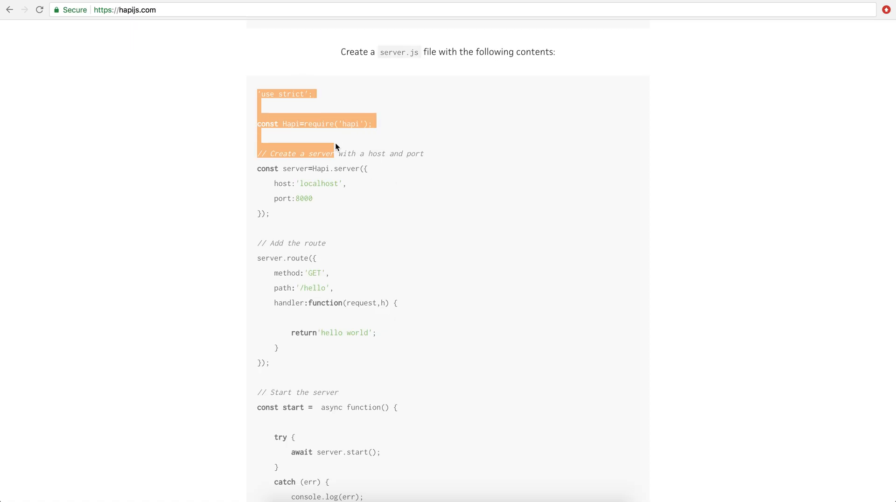
scroll(down, 3)
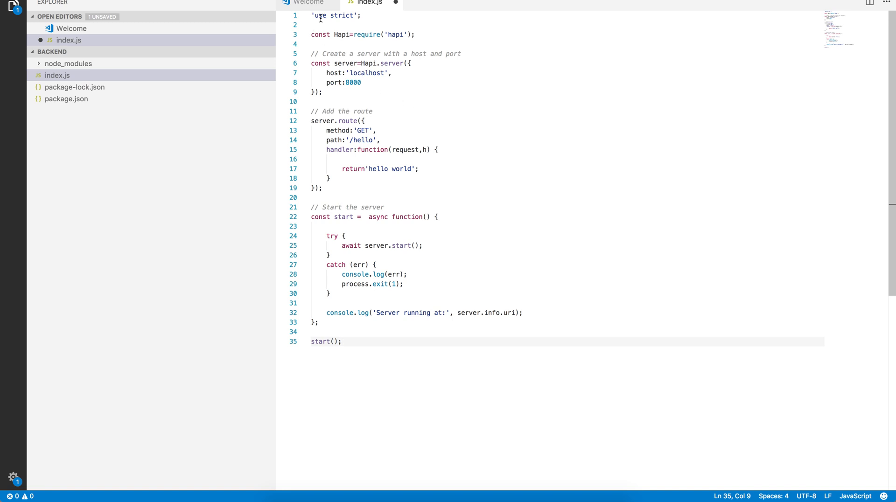
mouse_move(337, 88)
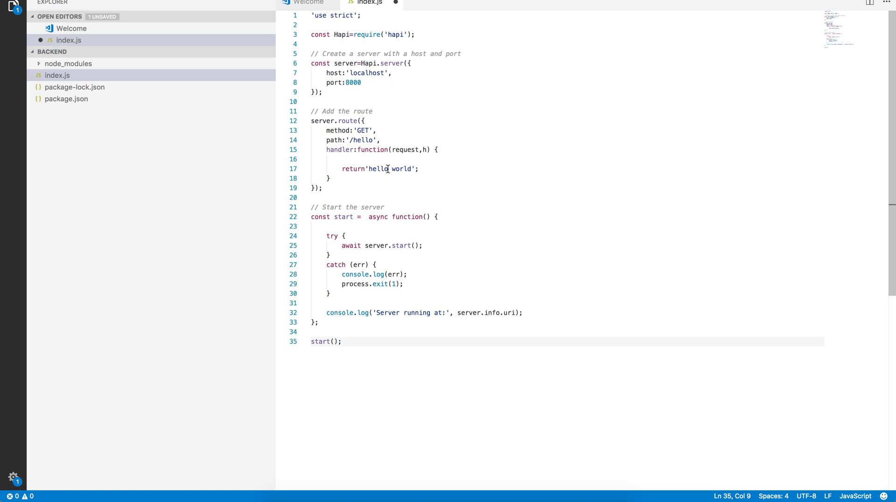
mouse_move(415, 65)
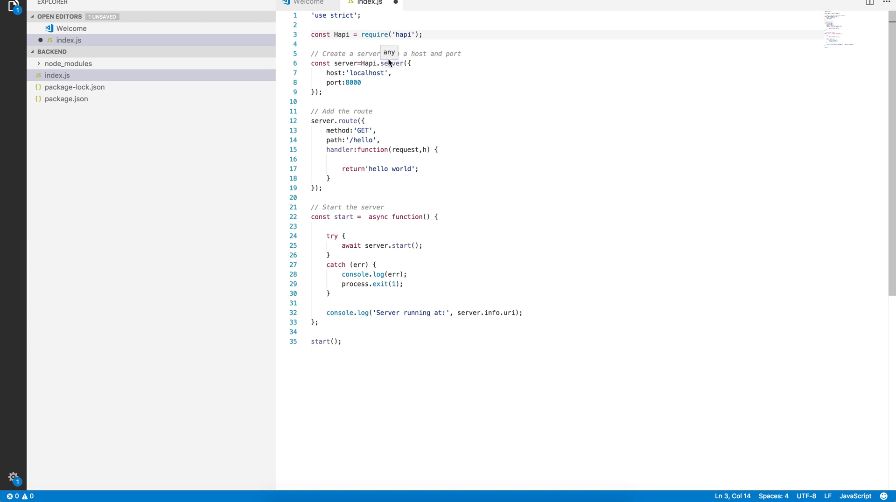
mouse_move(383, 72)
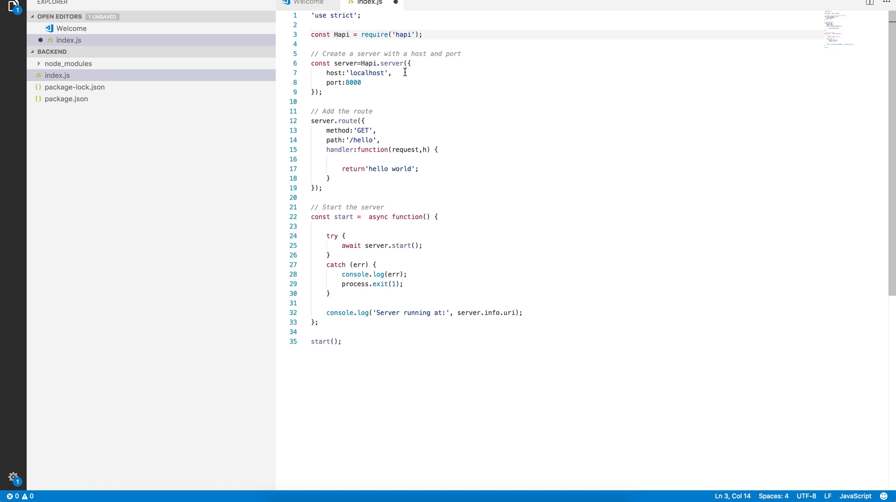
mouse_move(378, 68)
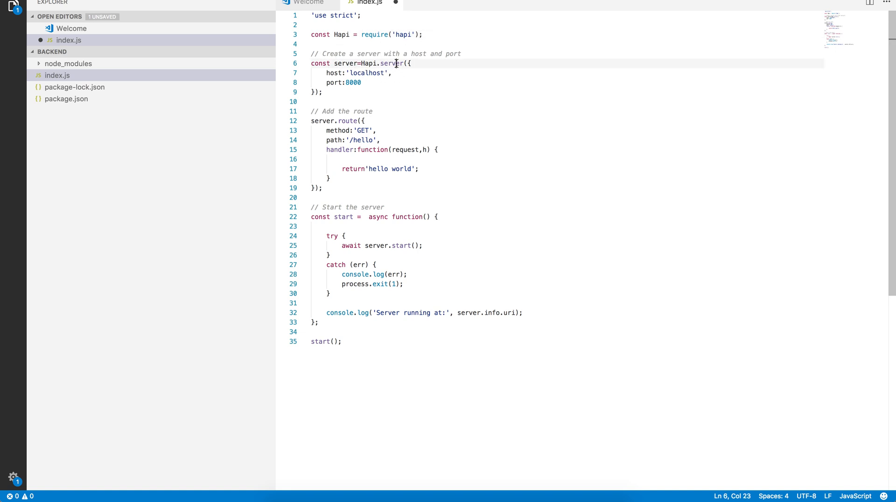
- Fix spacing on the server creation line and edit the port value 8000
double_click(391, 63)
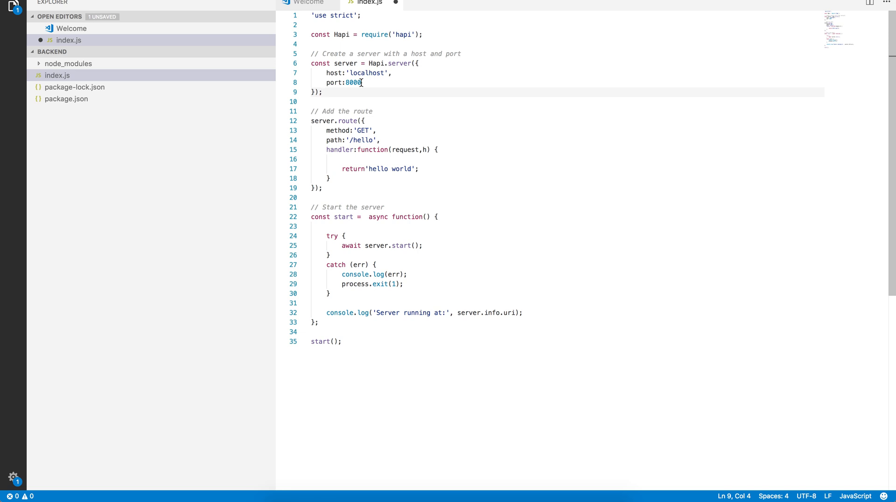
mouse_move(348, 82)
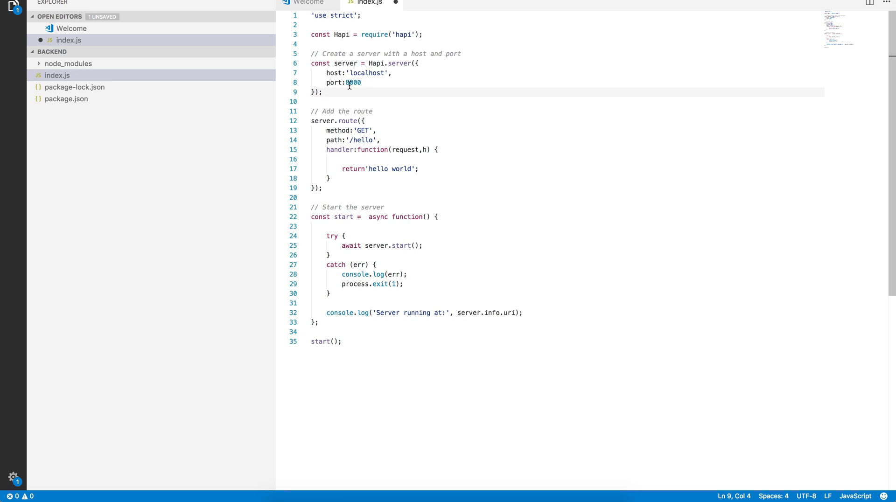
click(348, 82)
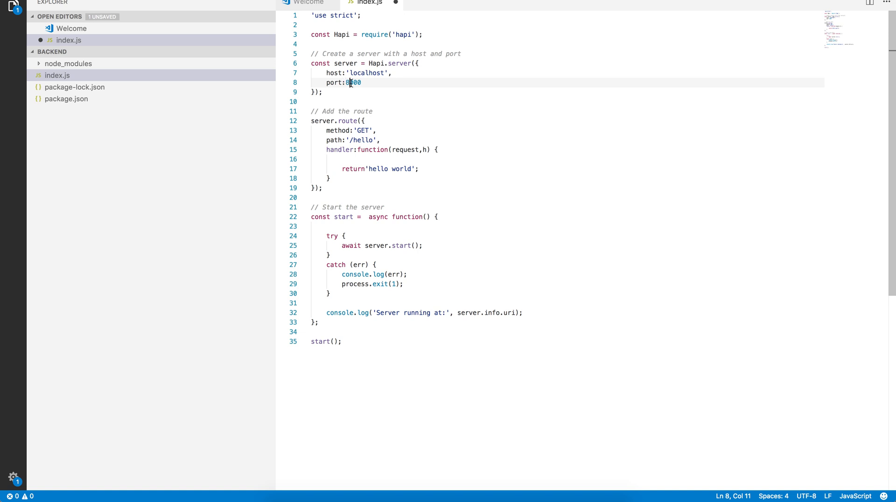
mouse_move(371, 101)
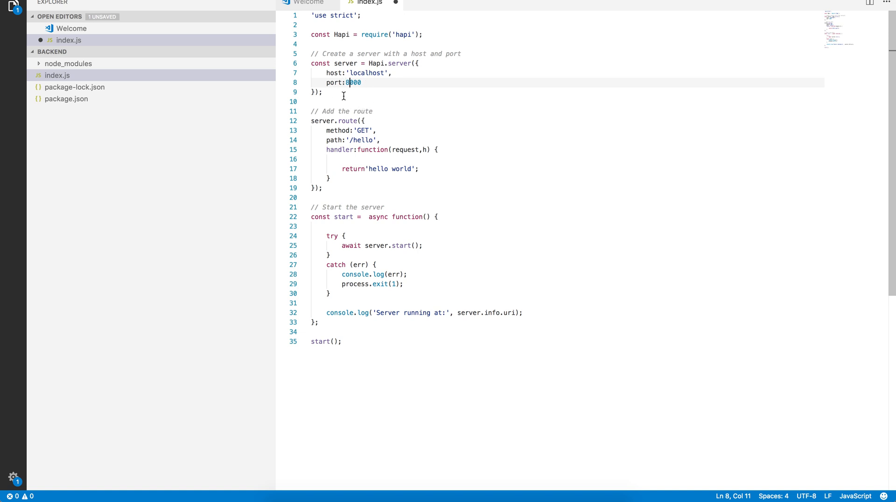
mouse_move(343, 63)
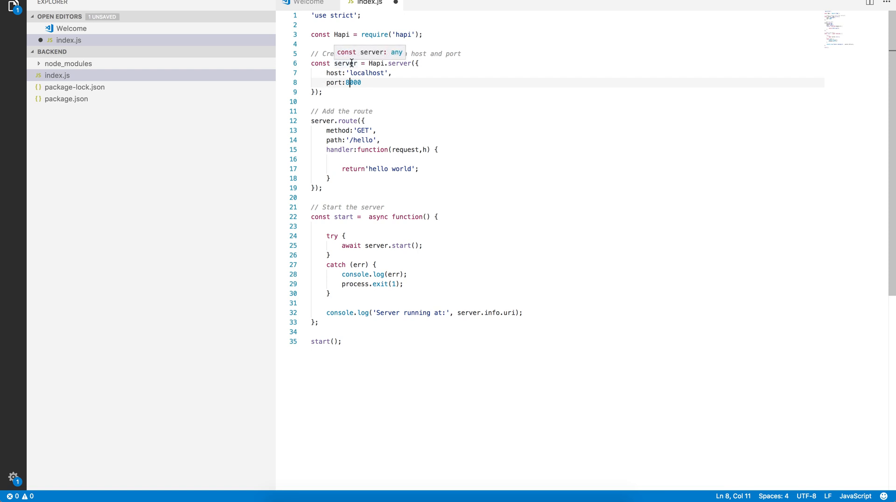
mouse_move(390, 119)
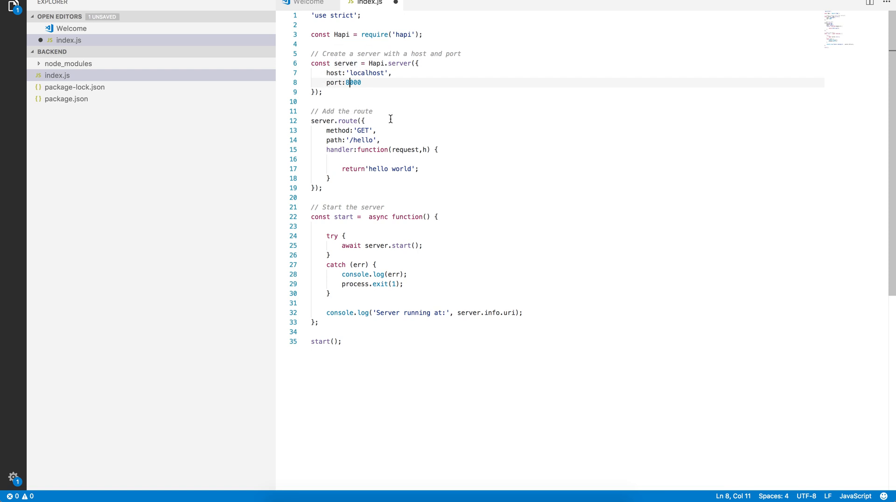
mouse_move(321, 158)
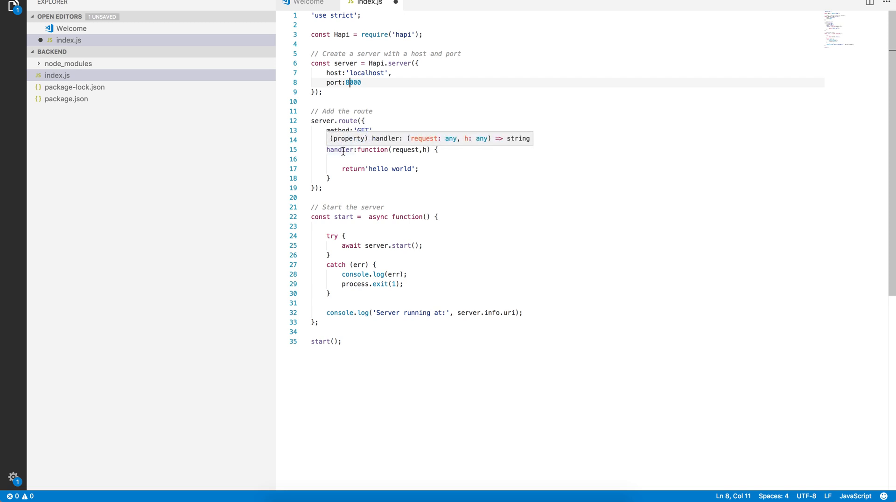
mouse_move(387, 166)
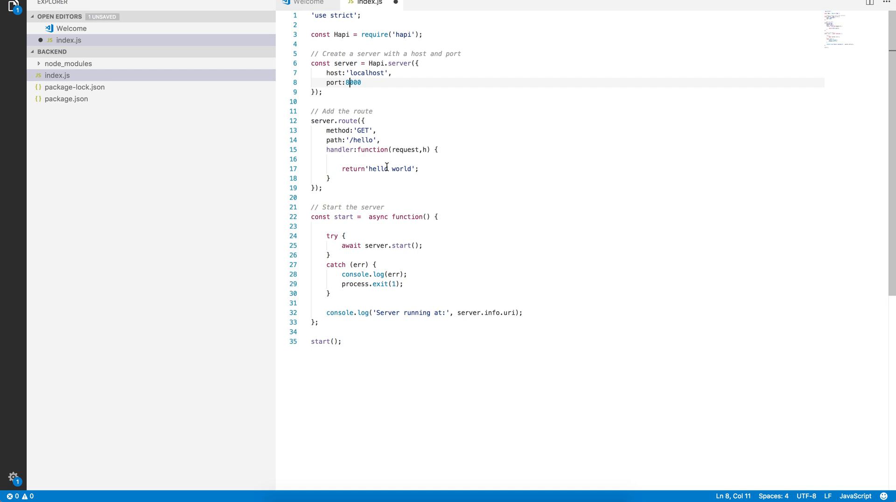
mouse_move(440, 195)
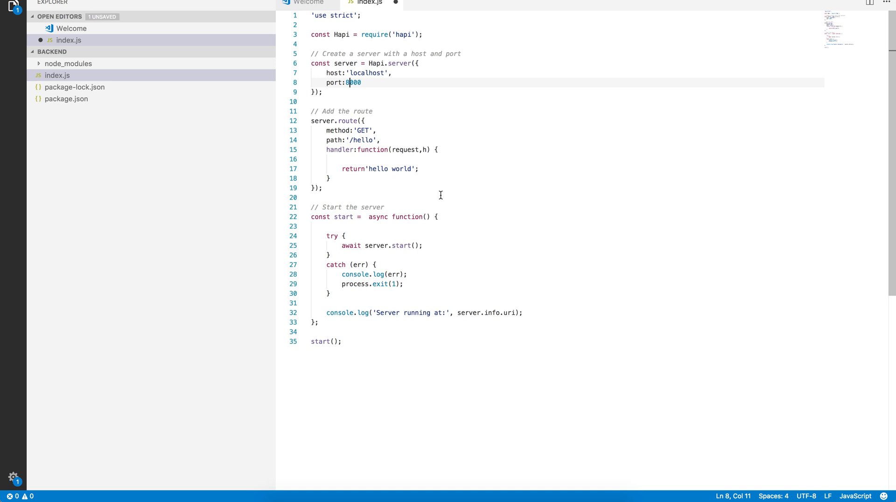
mouse_move(330, 206)
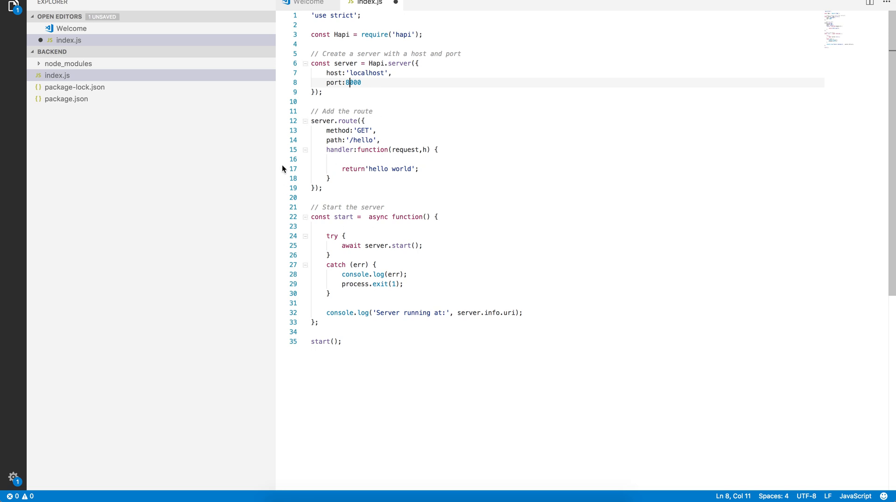
mouse_move(345, 120)
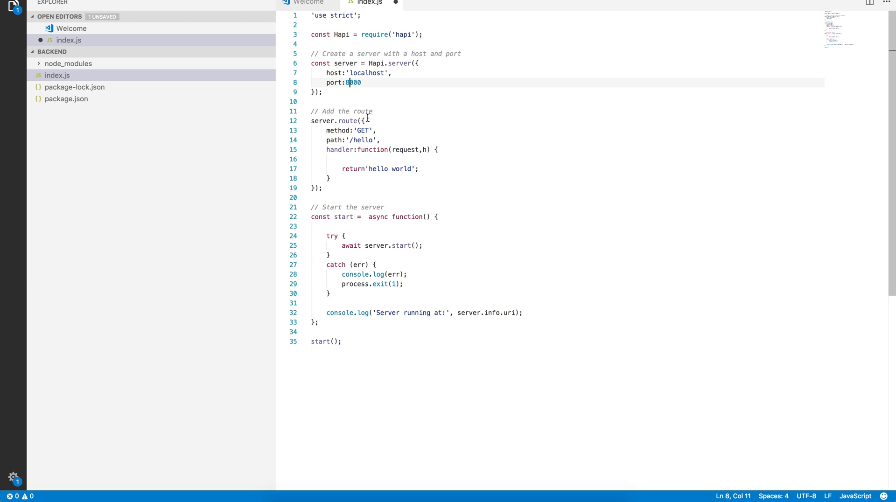
double_click(363, 130)
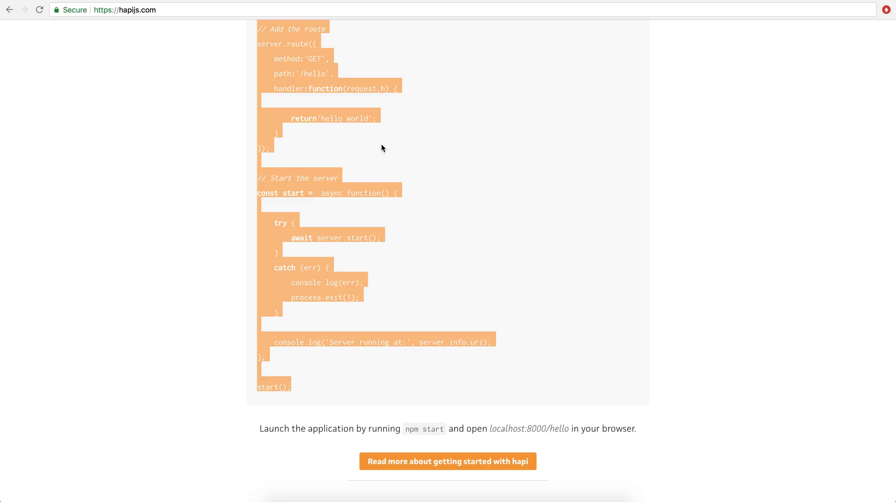
mouse_move(170, 53)
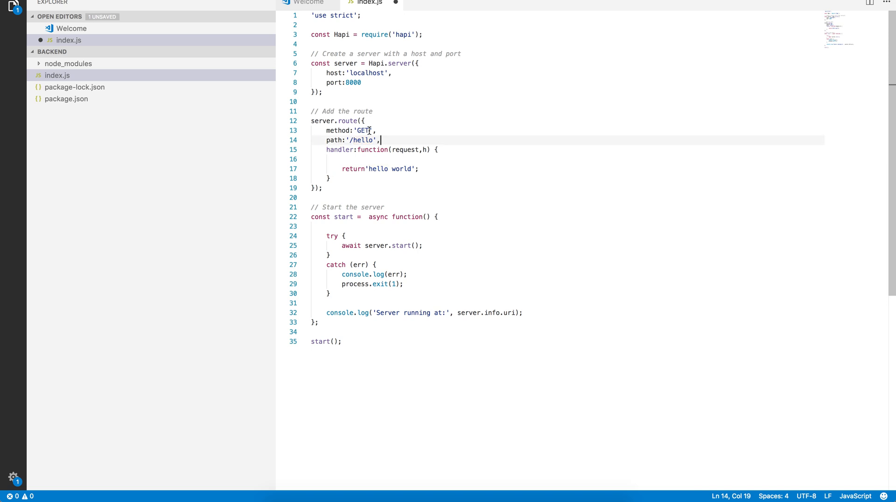
double_click(363, 130)
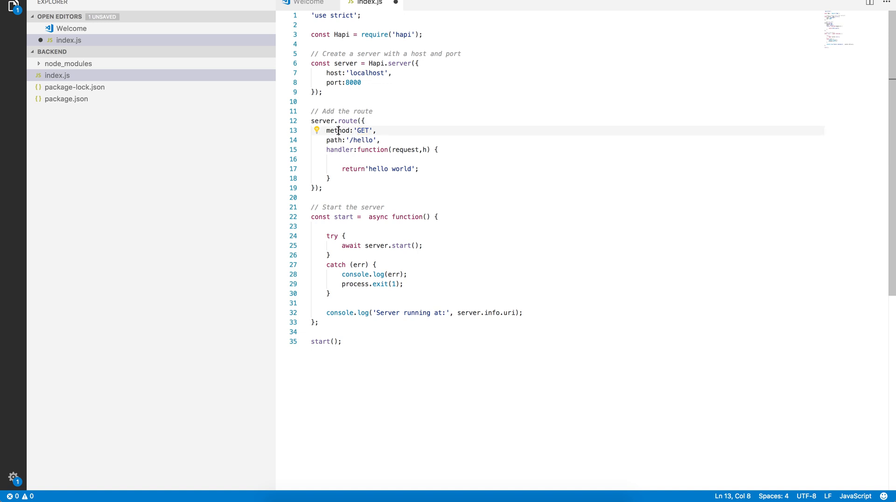
double_click(336, 130)
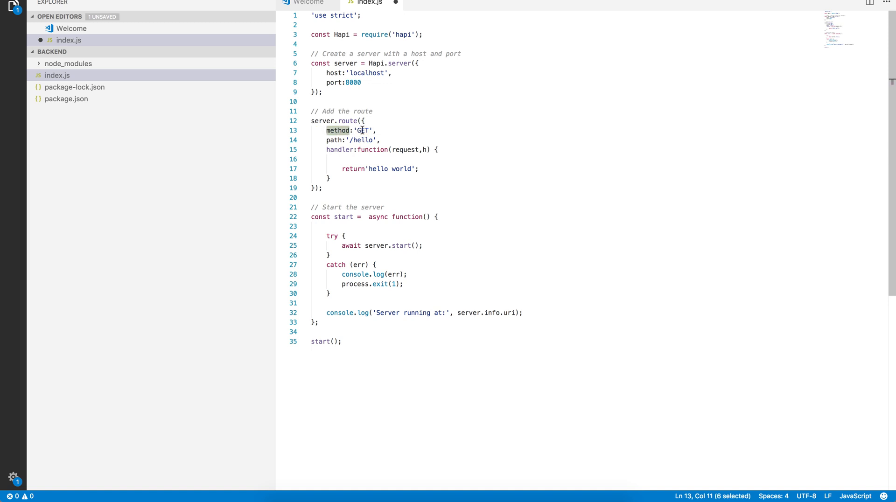
click(362, 130)
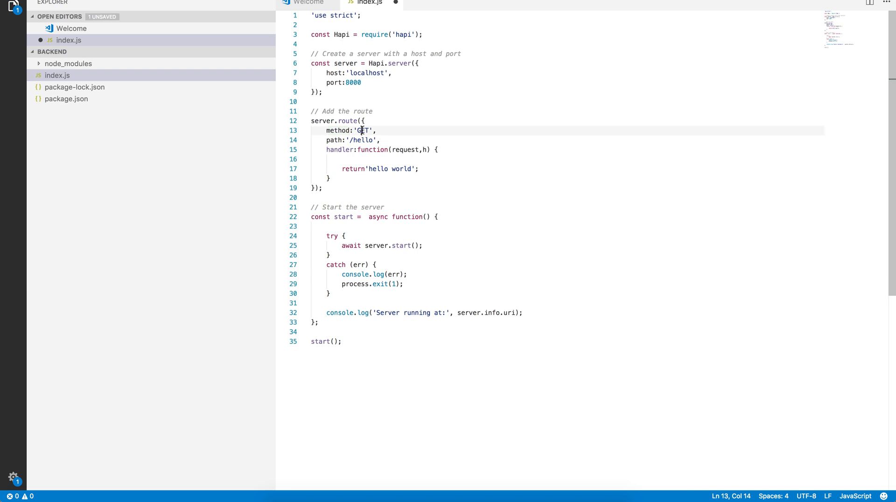
click(376, 130)
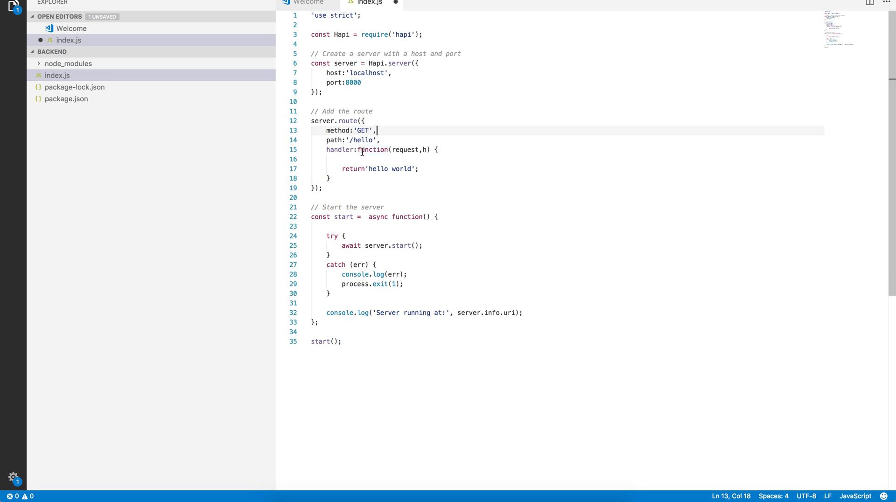
mouse_move(410, 163)
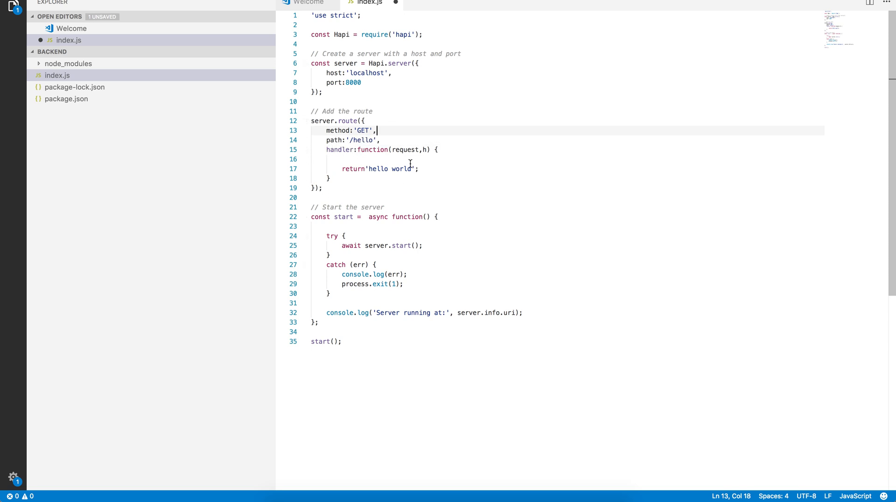
mouse_move(473, 363)
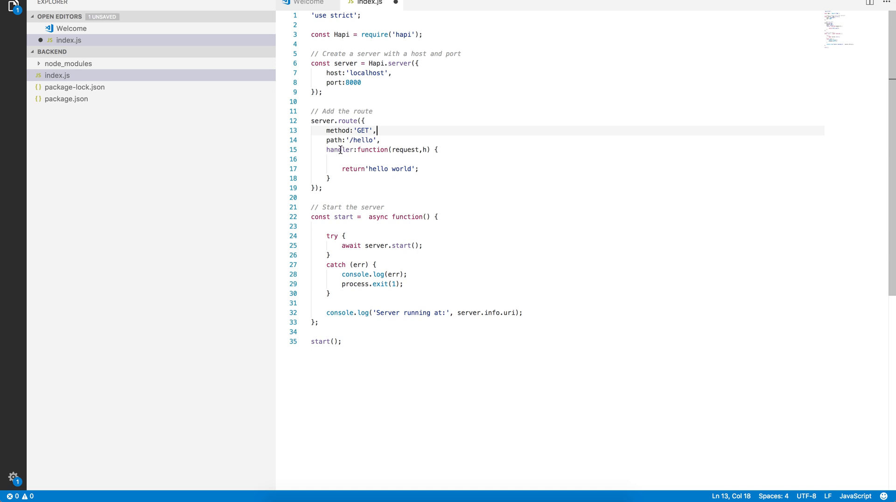
double_click(339, 150)
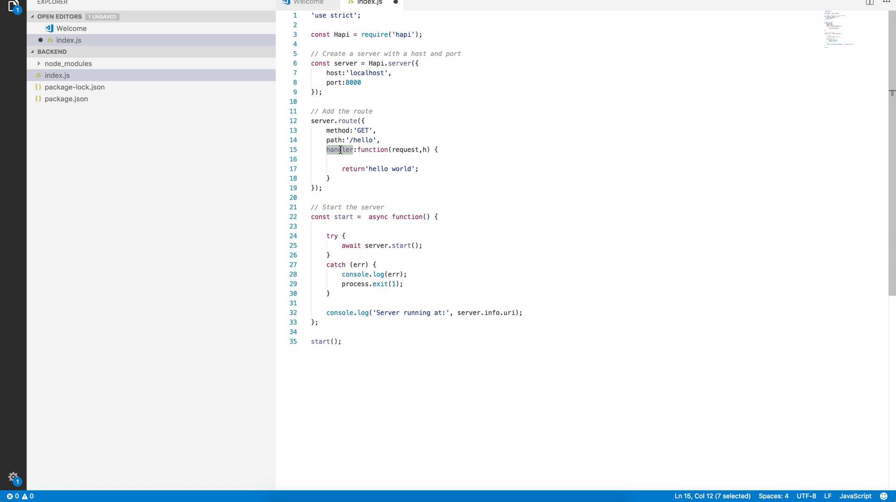
mouse_move(372, 150)
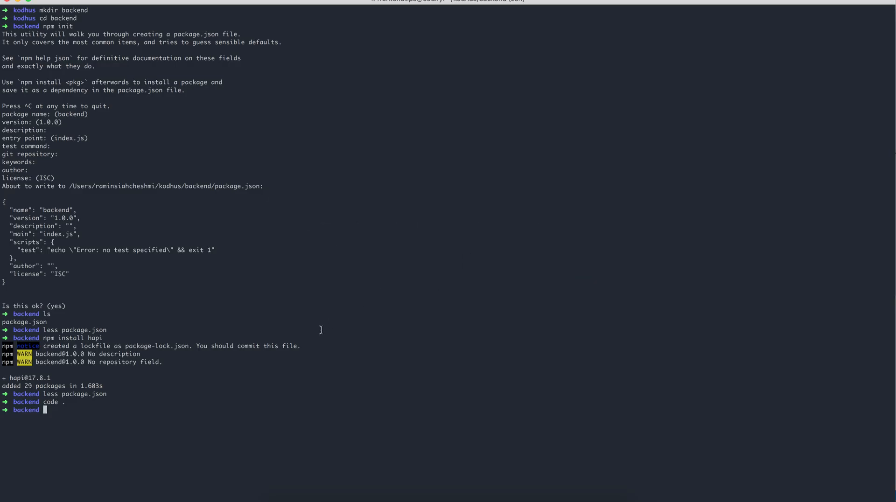
- Start the hapi server with node index.js
text(od)
text(ls)
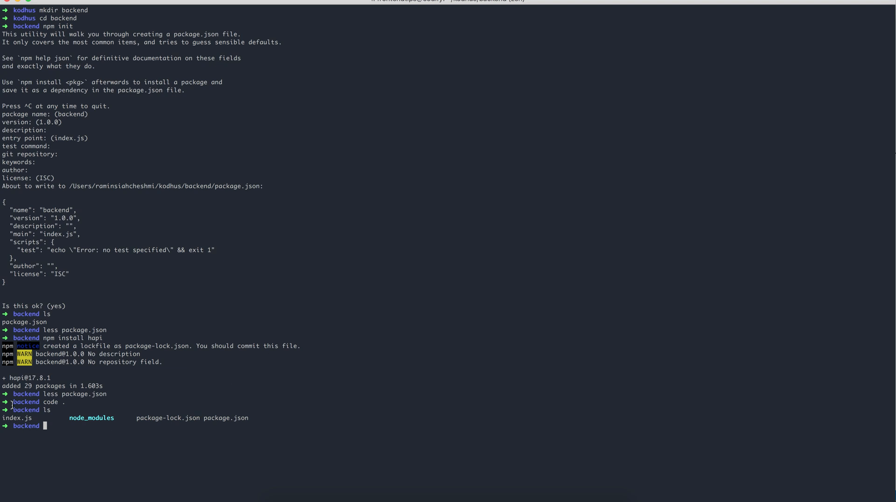
text(node)
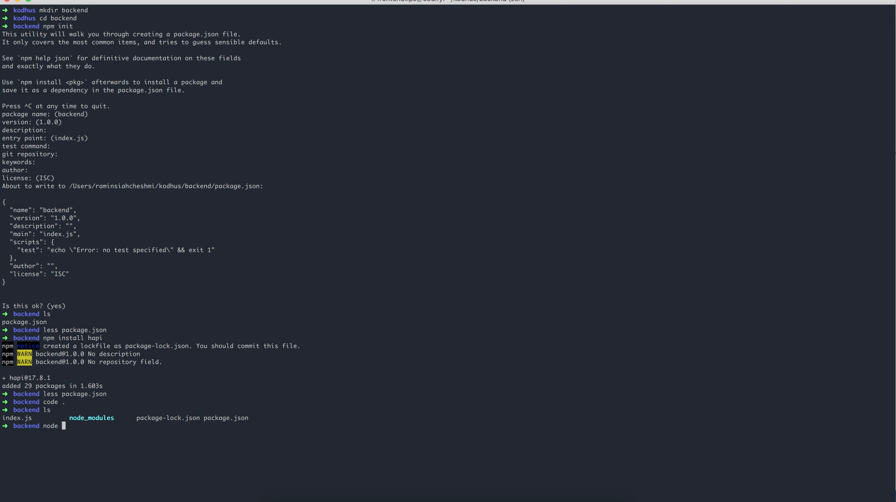
text(index.js)
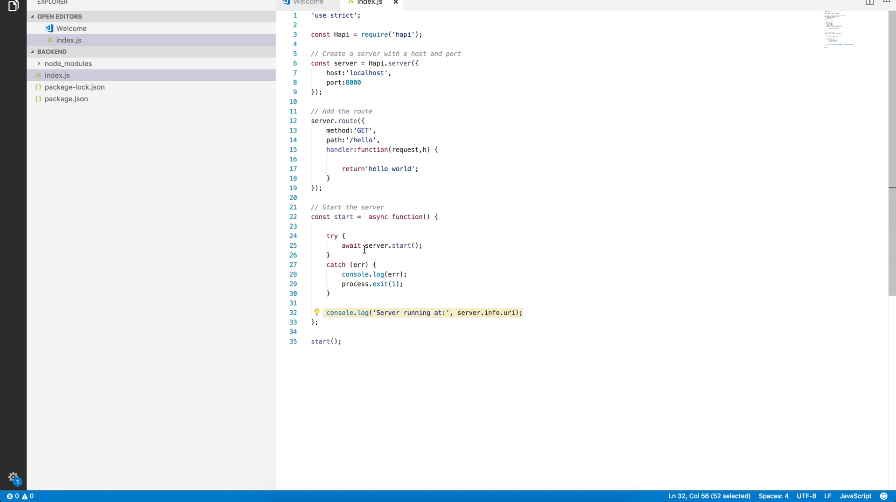
mouse_move(414, 313)
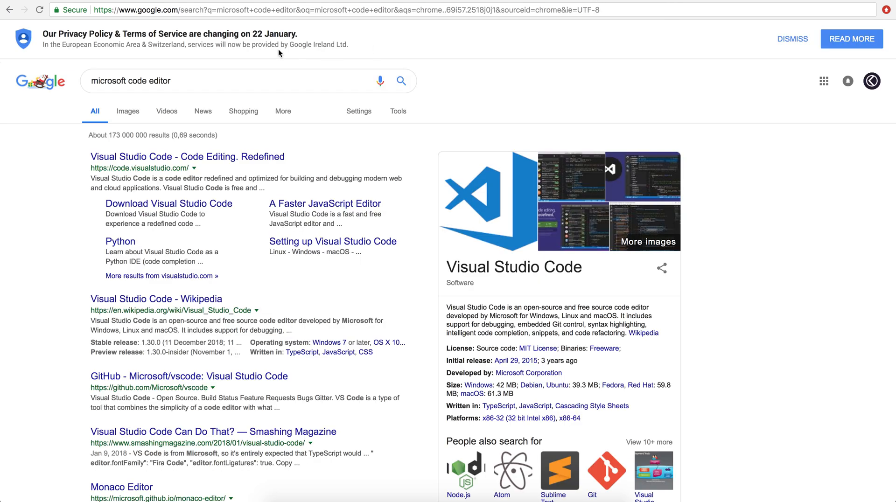
text(http://localhost:8000)
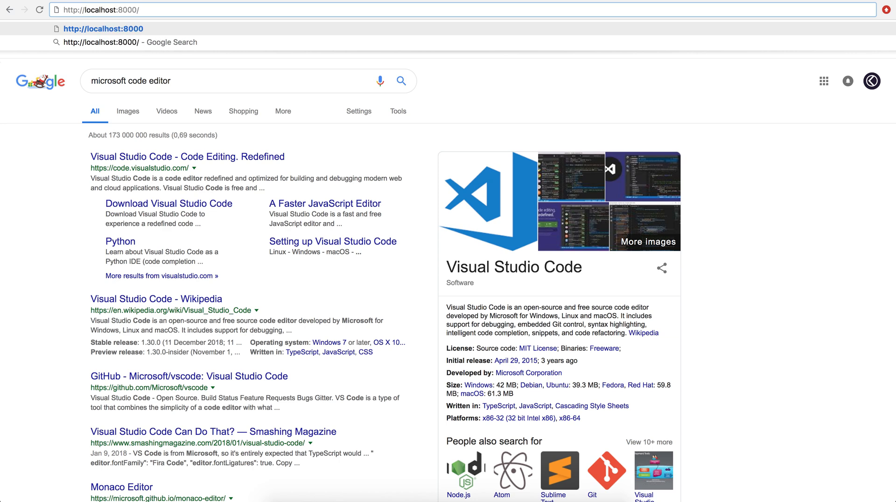
text(/hello',)
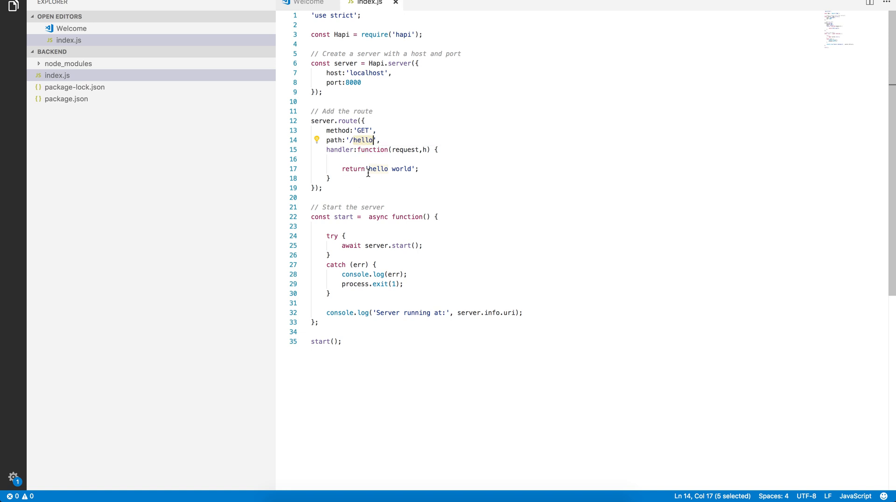
mouse_move(377, 186)
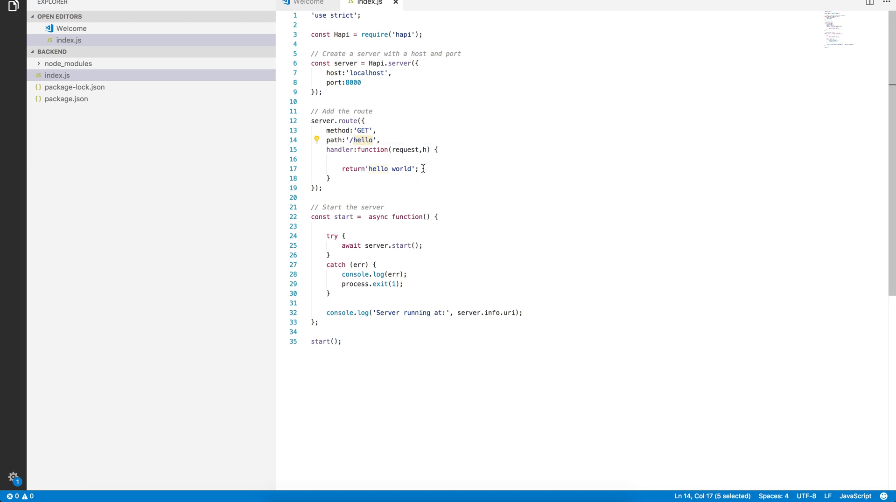
- Add a response object with name 'Kodhus backend tutorial', a type, and platform 'Youtube'
click(440, 160)
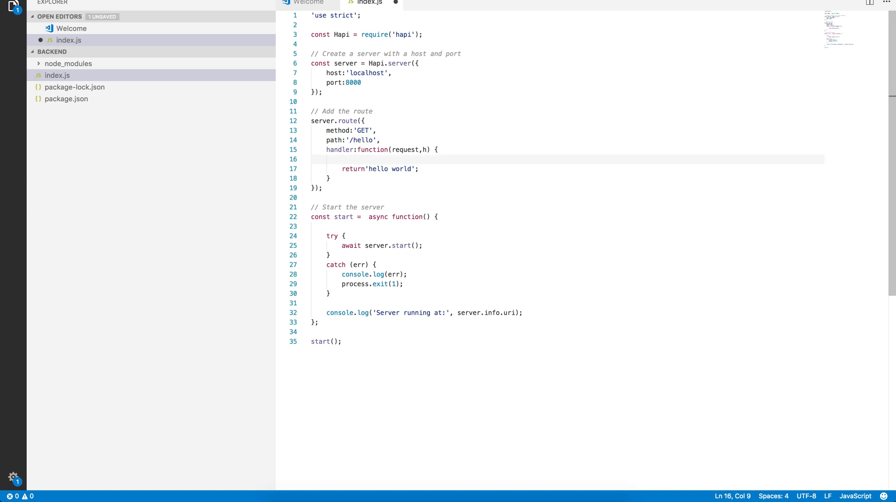
text(const)
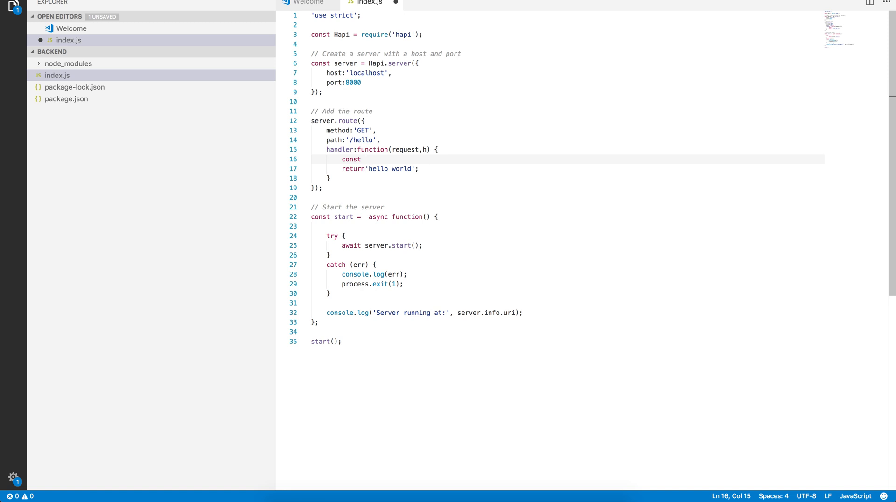
text(response =)
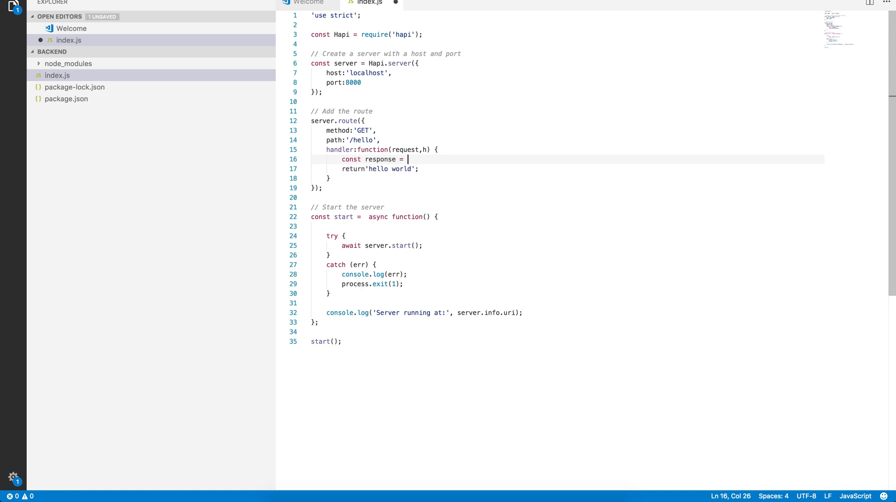
text({})
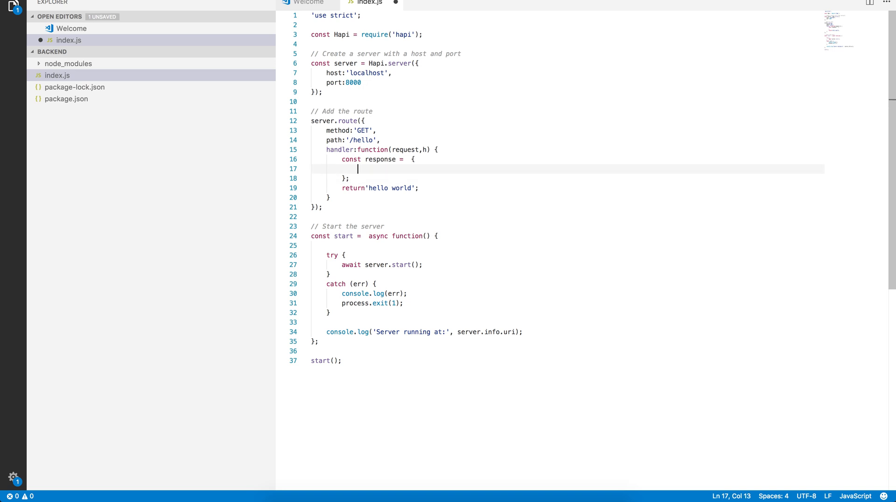
text(name: 'Ba)
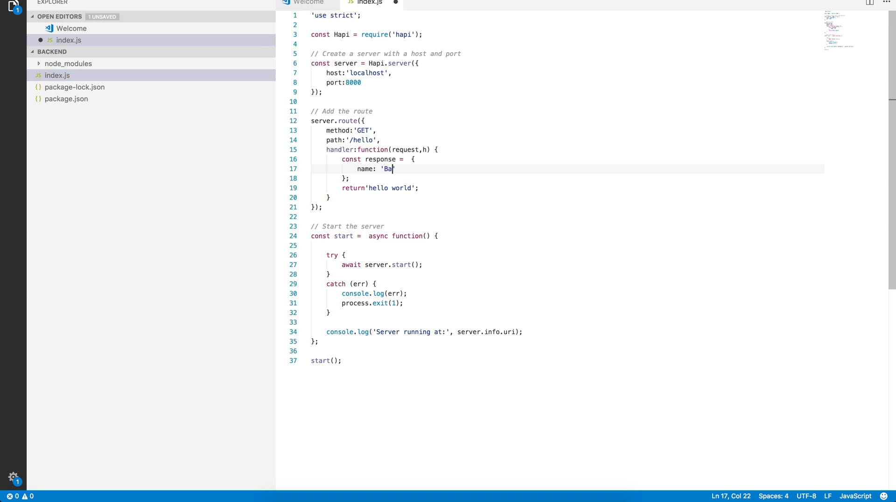
key(Backspace)
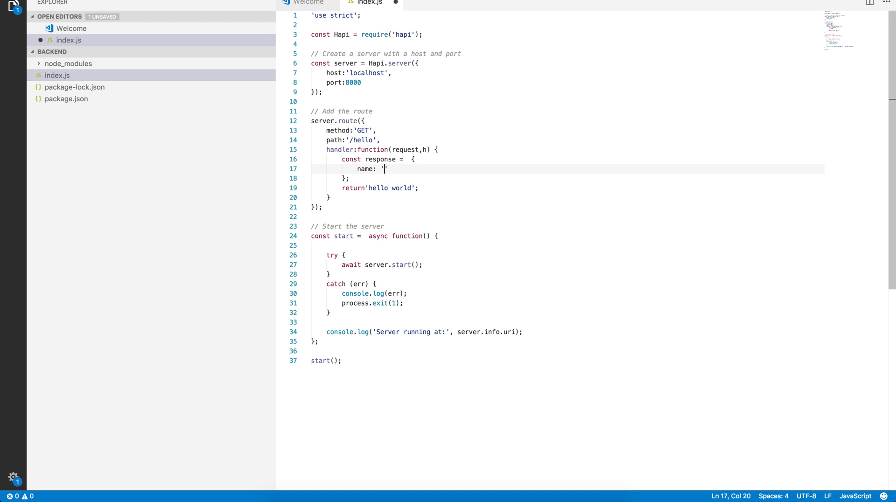
text(Kodhus backend)
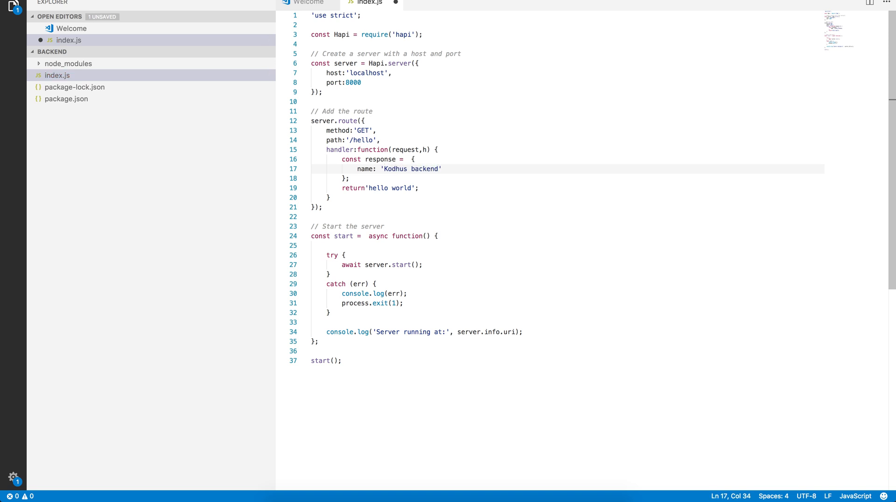
text(tutorial',)
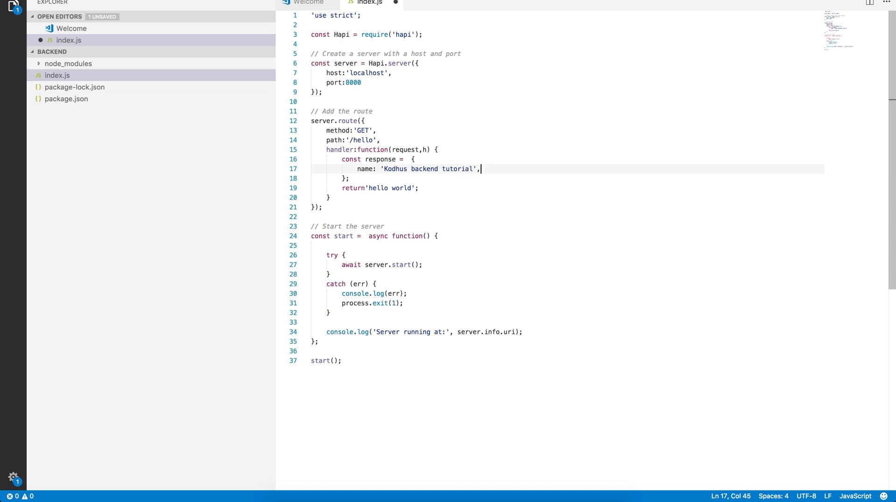
text(type: ')
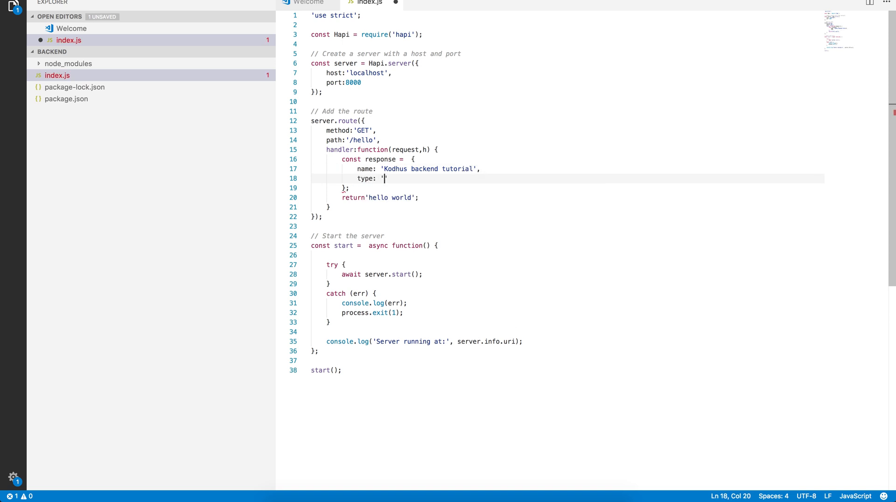
text(Tutorial',)
text(pl)
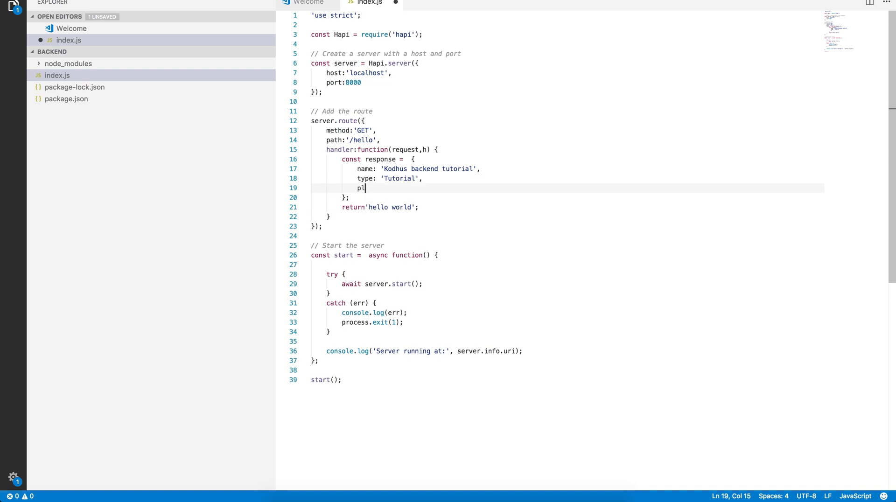
text(atform:')
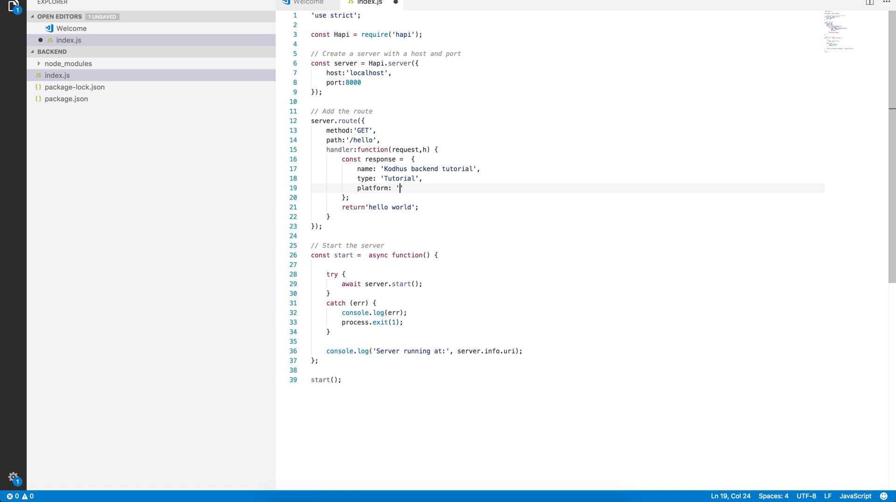
text(Youtube)
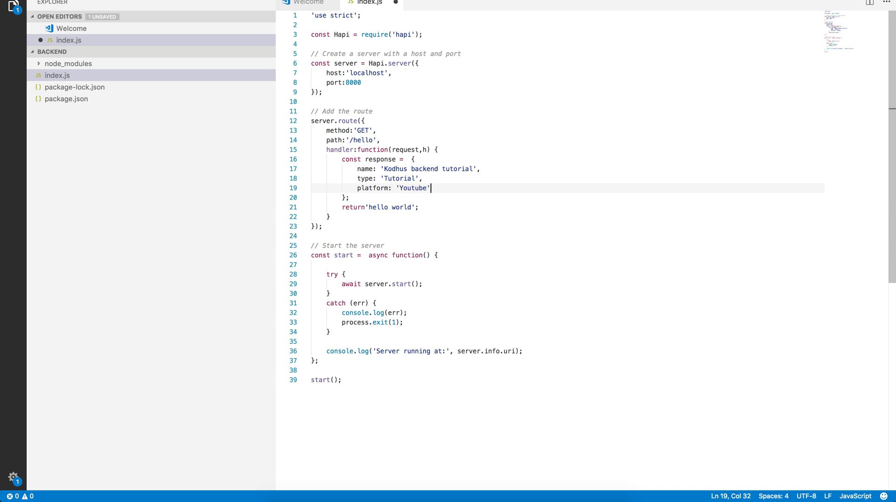
- Make the /hello handler return response instead of 'hello world'
click(372, 207)
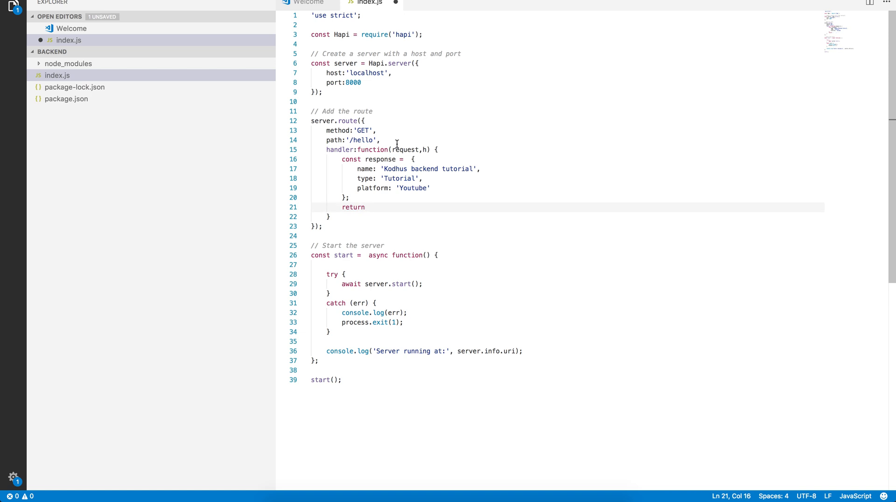
text(res)
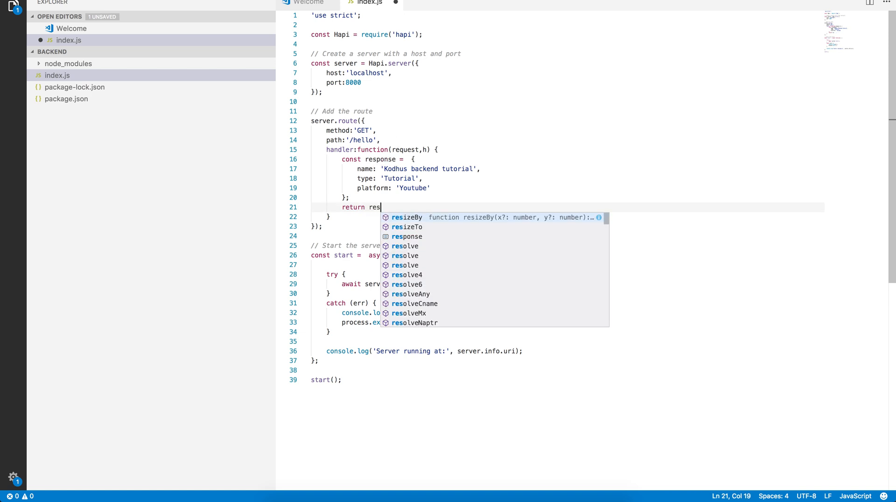
text(ponse;)
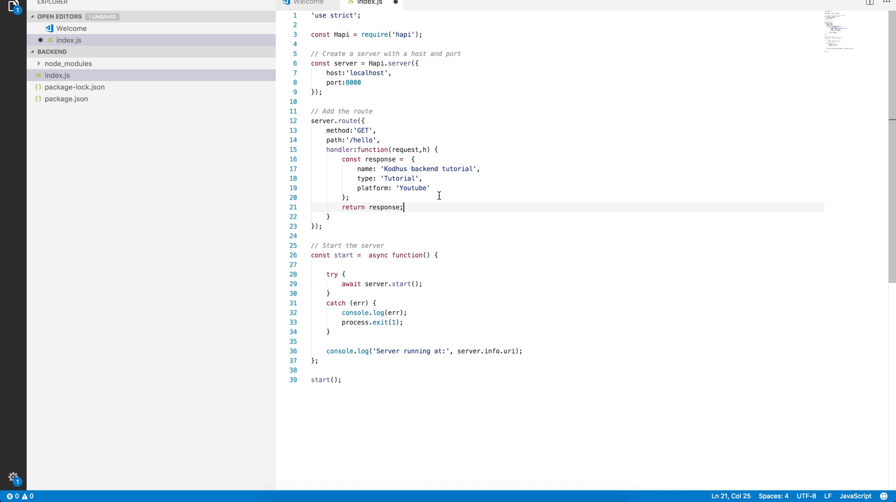
key(Cmd+Tab)
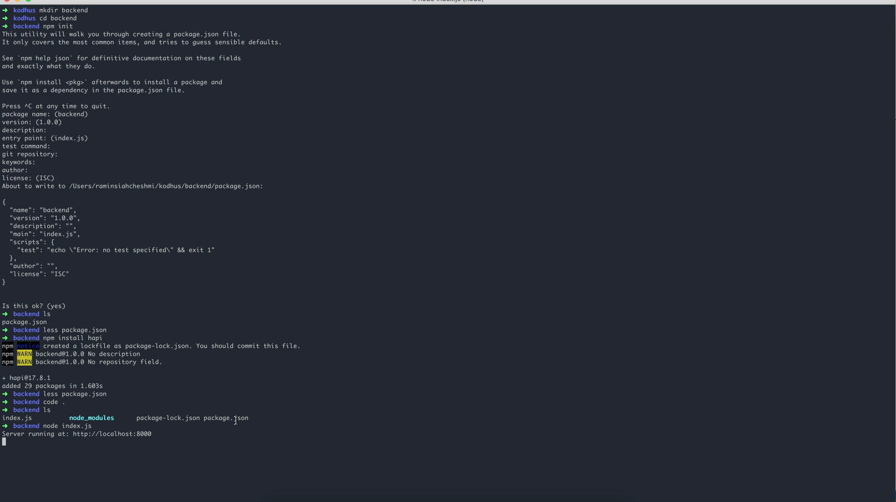
- Stop the running server with Ctrl+C and start node index.js again
key(ctrl+c)
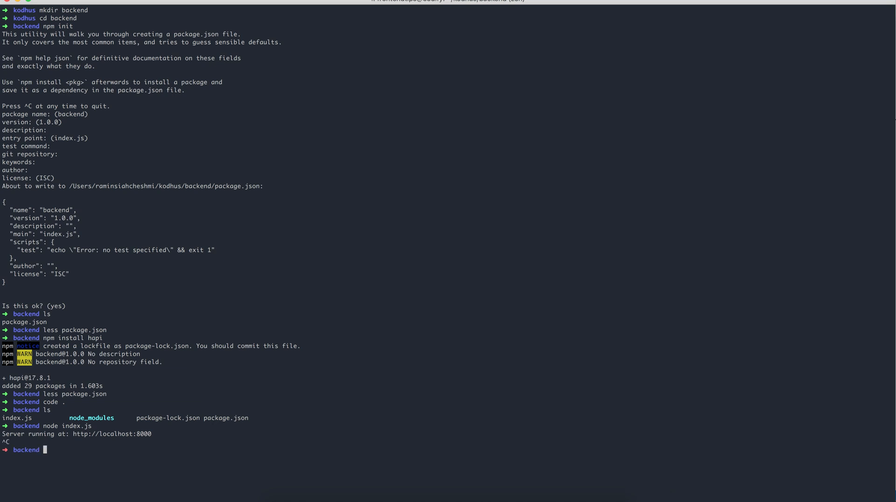
text(node inde)
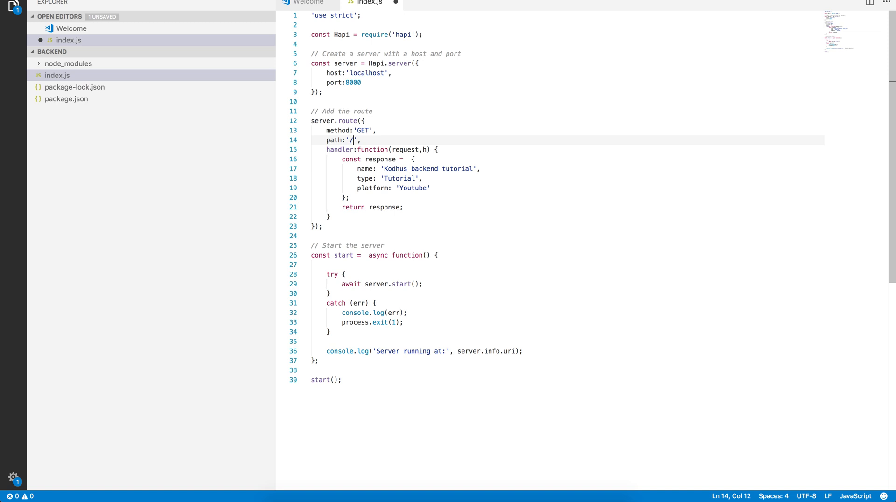
- Change the route path to '/resources' and wrap the response in an array
text(resour)
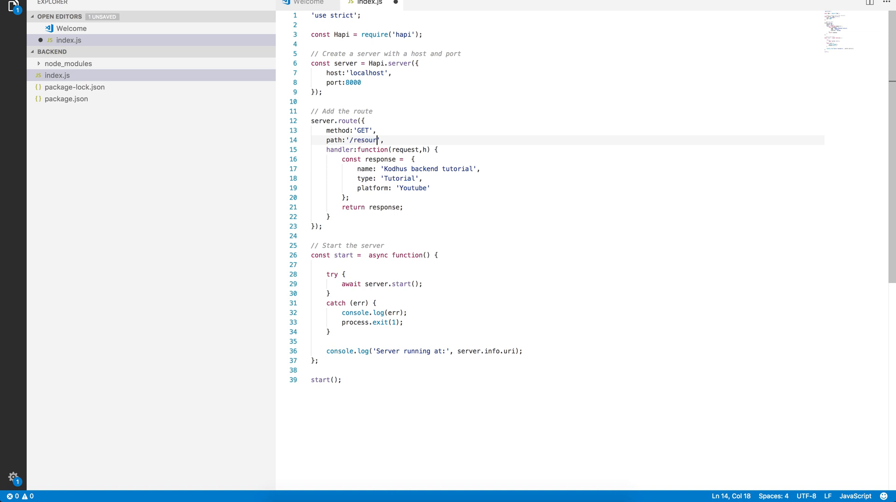
text(ces)
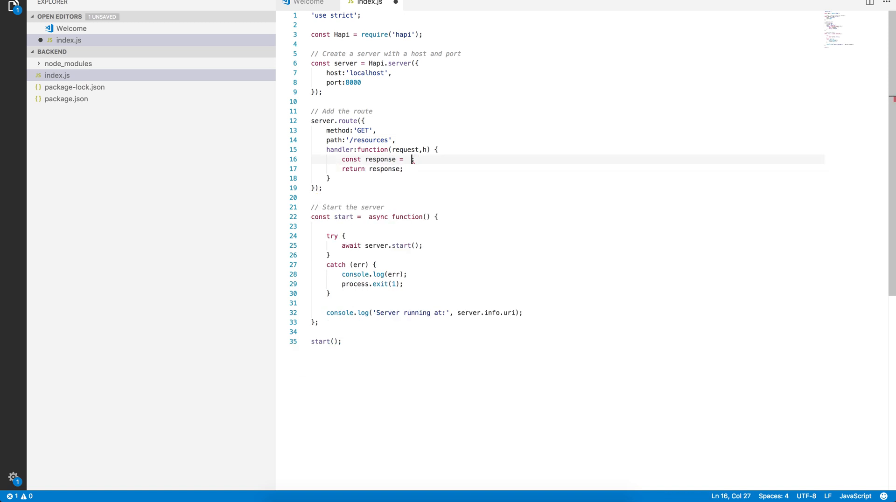
text([)
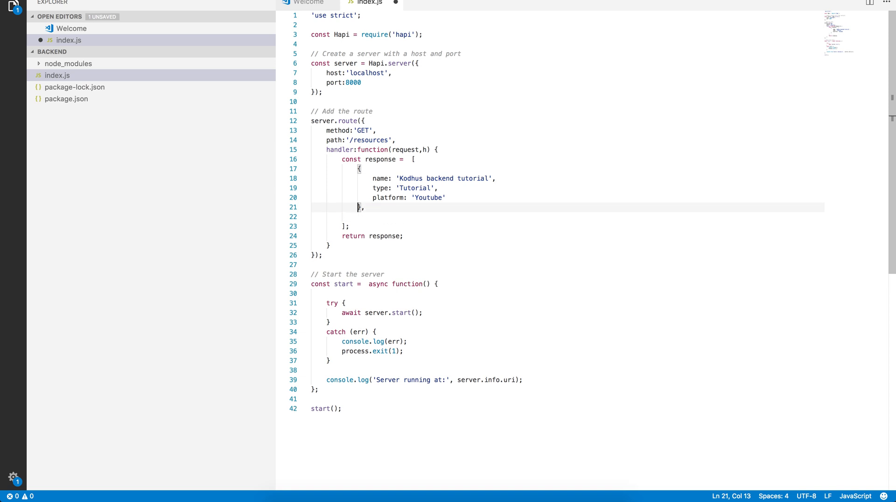
- Duplicate the tutorial object as 'Kodhus frontend application tutorial' and save
drag(358, 168, 361, 206)
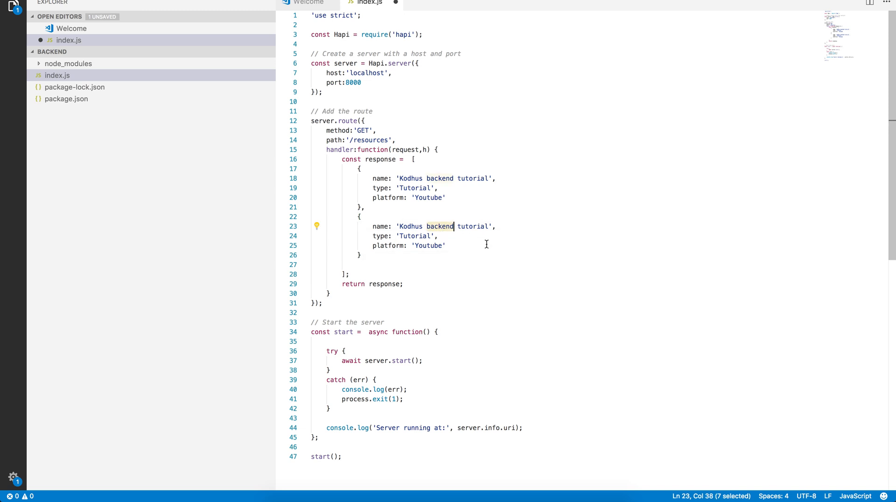
text(frontend)
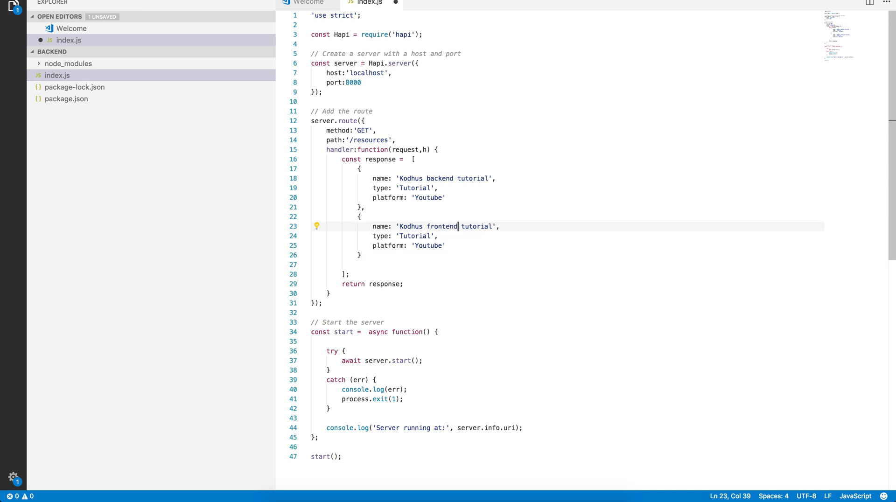
text(application)
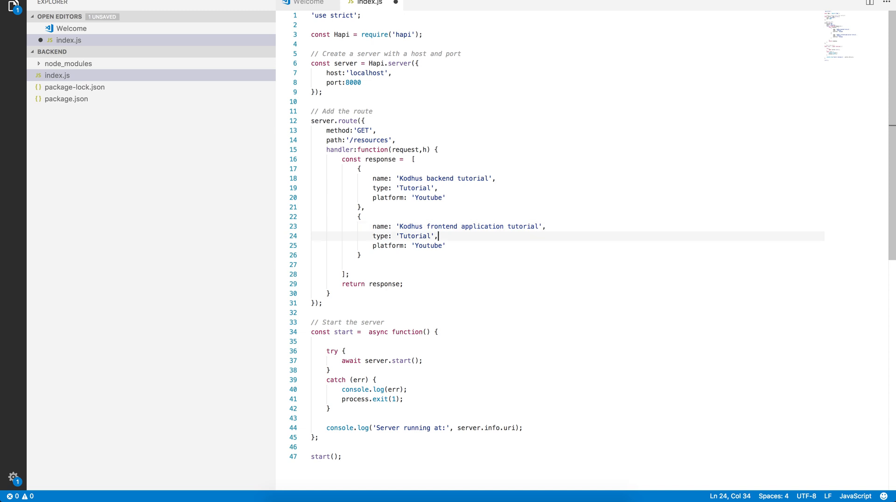
click(422, 245)
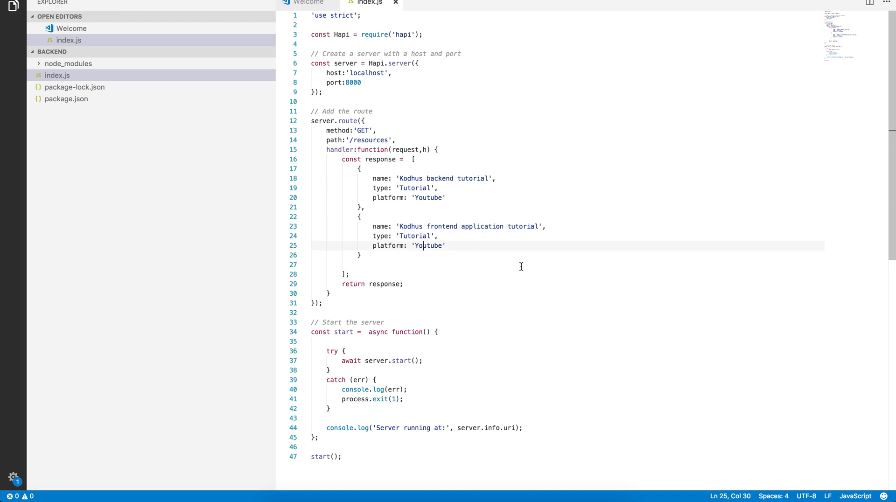
key(cmd+tab)
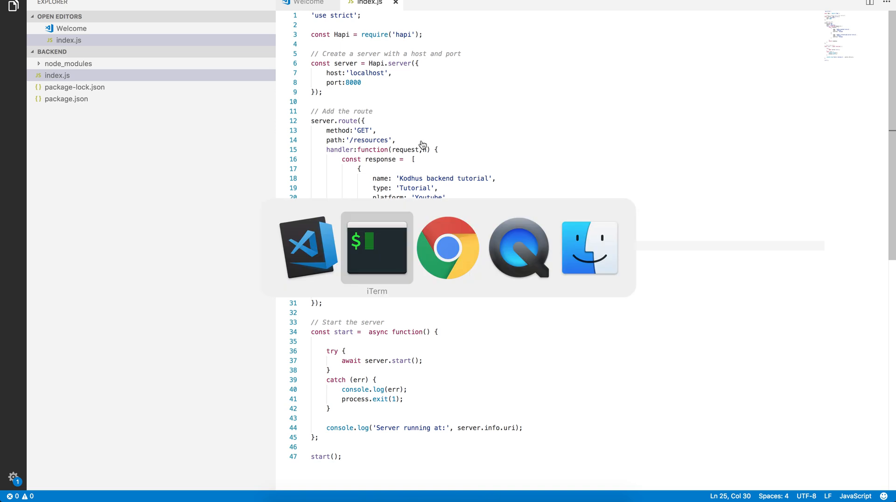
- Restart the server in iTerm by running node index.js again
click(376, 247)
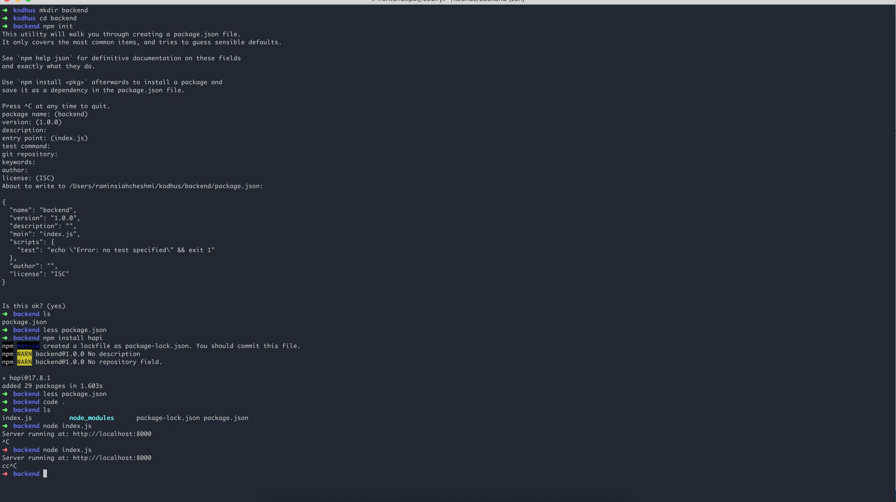
text(node inde.)
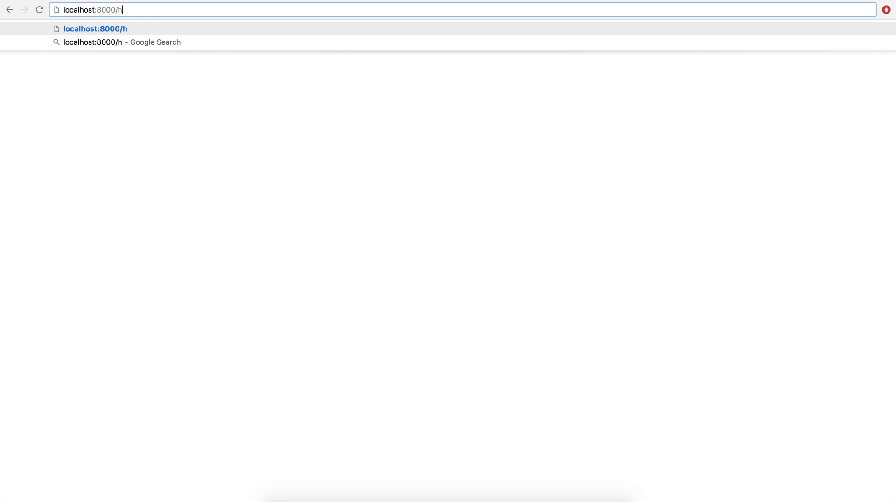
- Load localhost:8000/resources in Chrome to view the two-tutorial JSON array
text(esources)
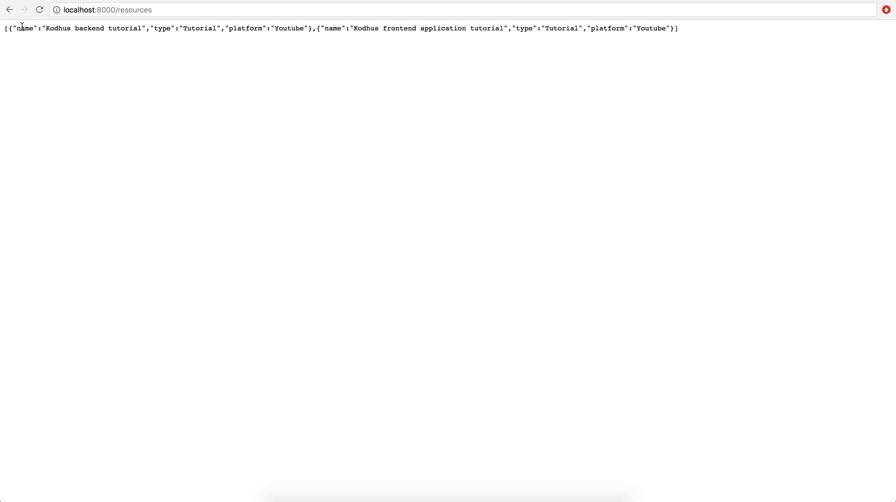
mouse_move(357, 54)
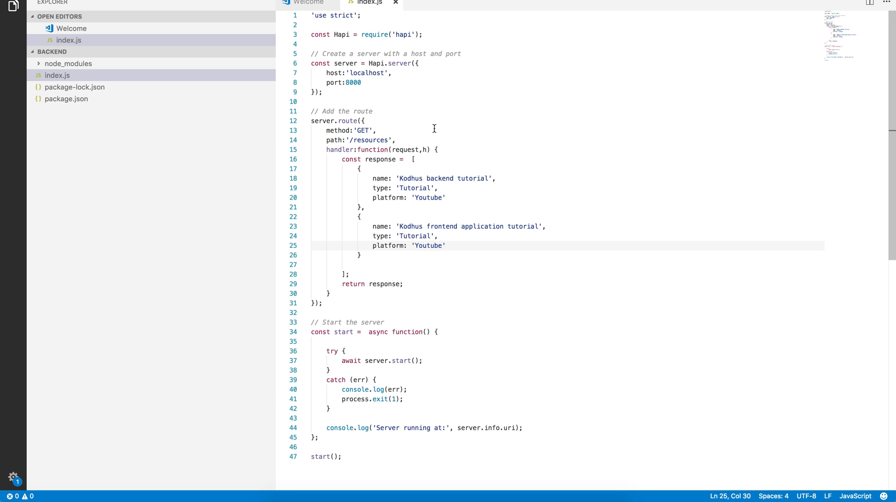
mouse_move(434, 150)
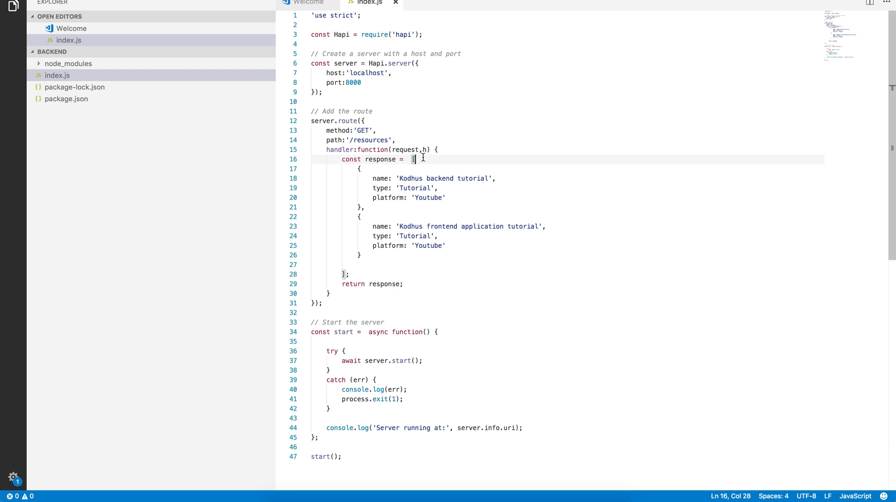
mouse_move(377, 91)
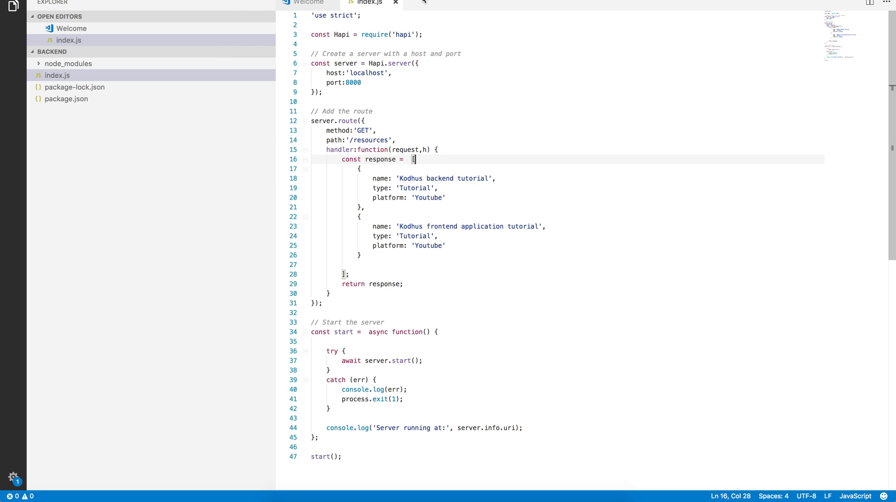
mouse_move(521, 280)
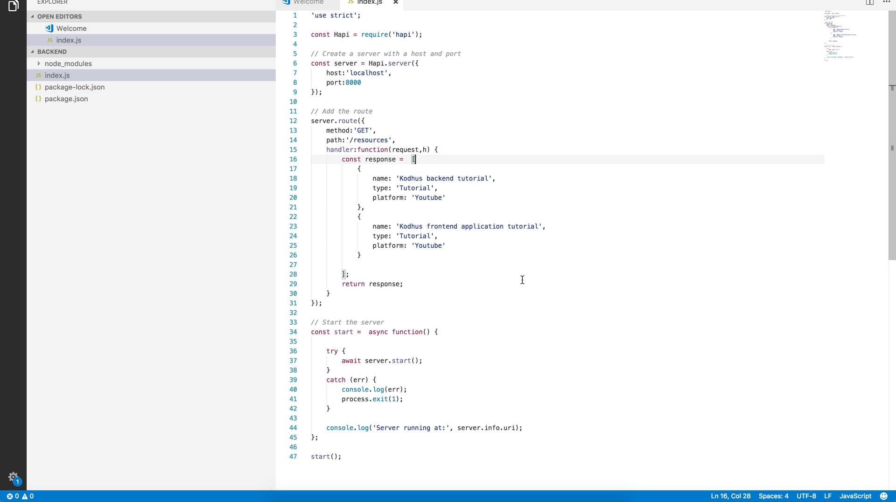
mouse_move(585, 4)
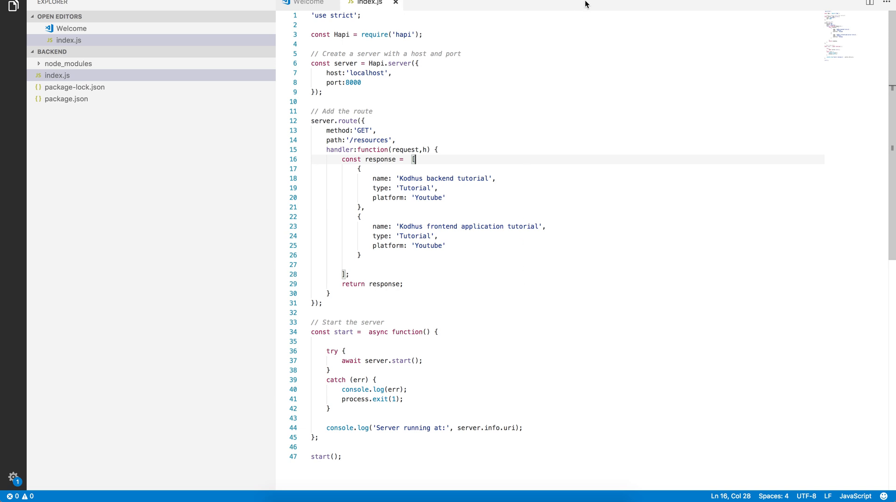